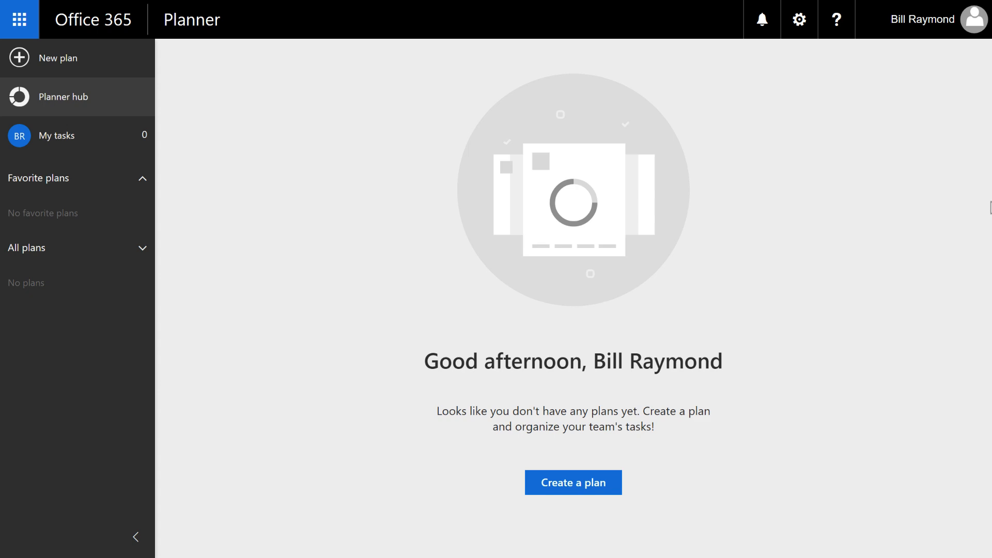
mouse_move(985, 205)
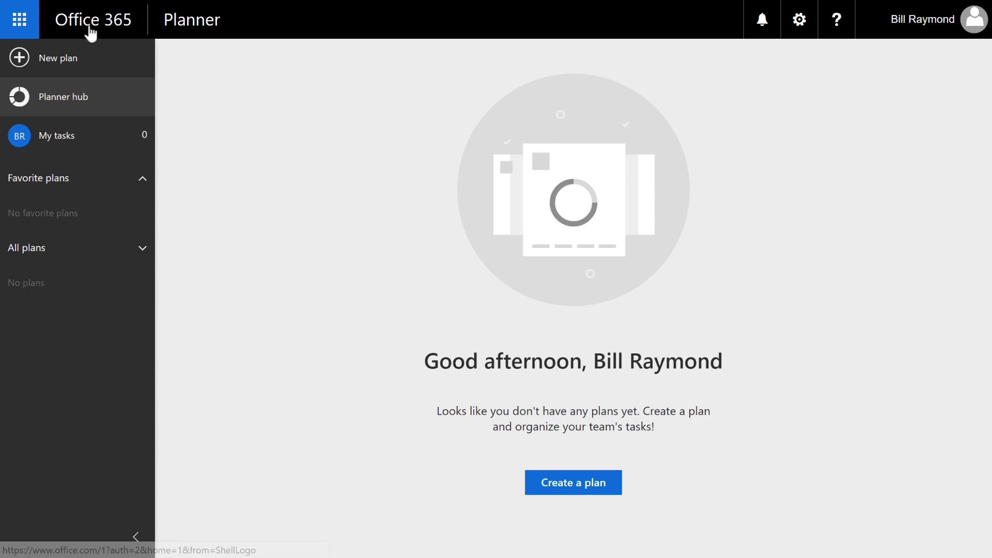
mouse_move(18, 19)
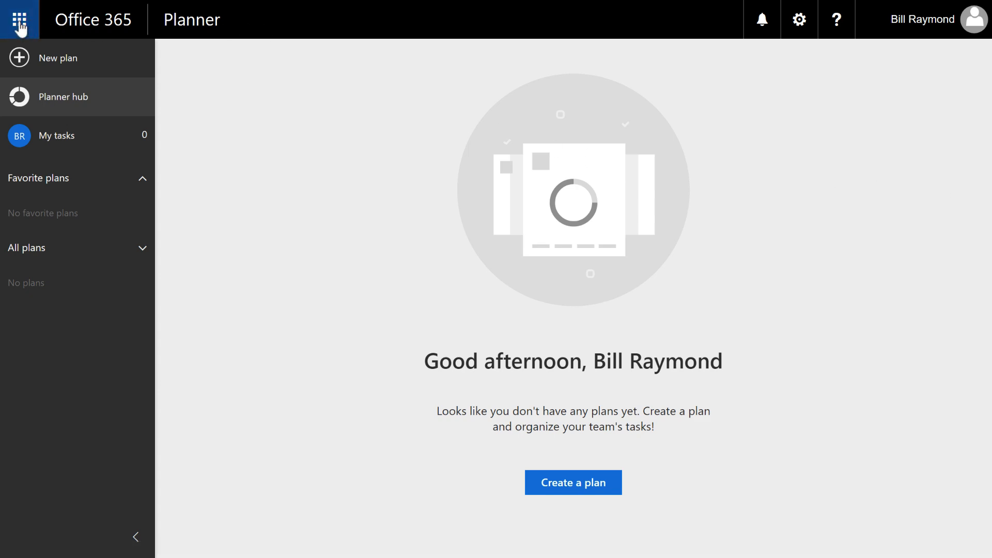
Step: Reach Planner from the Office 365 app launcher
click(18, 19)
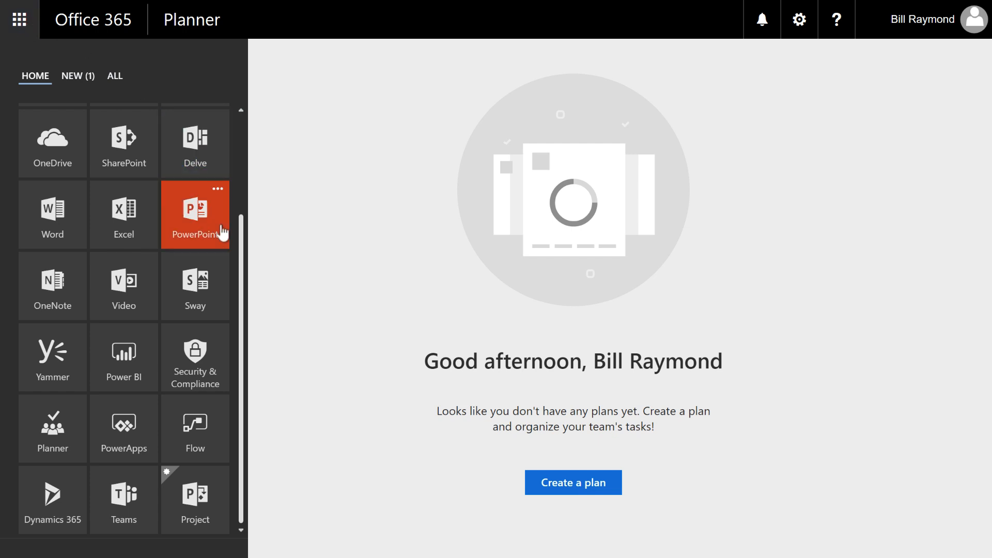
mouse_move(51, 427)
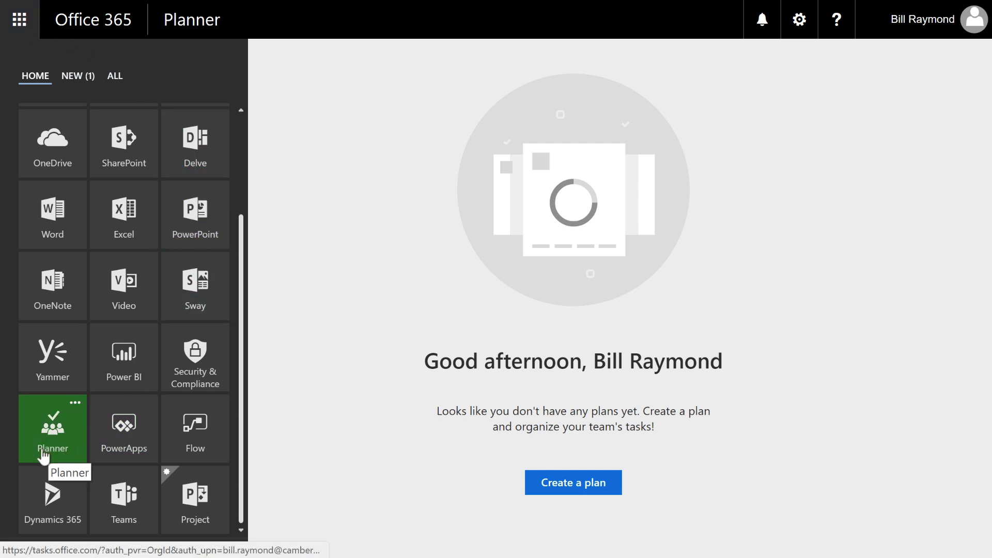
click(19, 19)
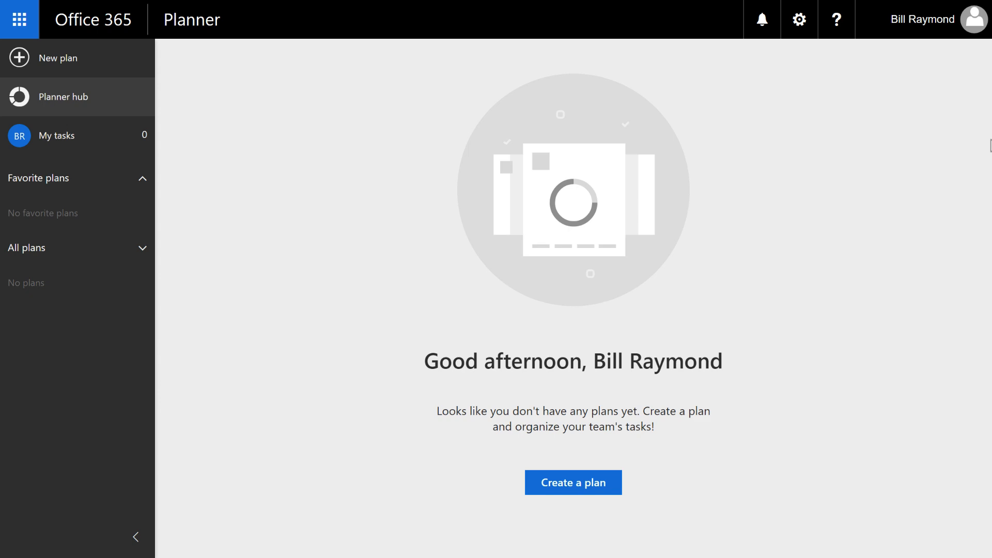
mouse_move(137, 91)
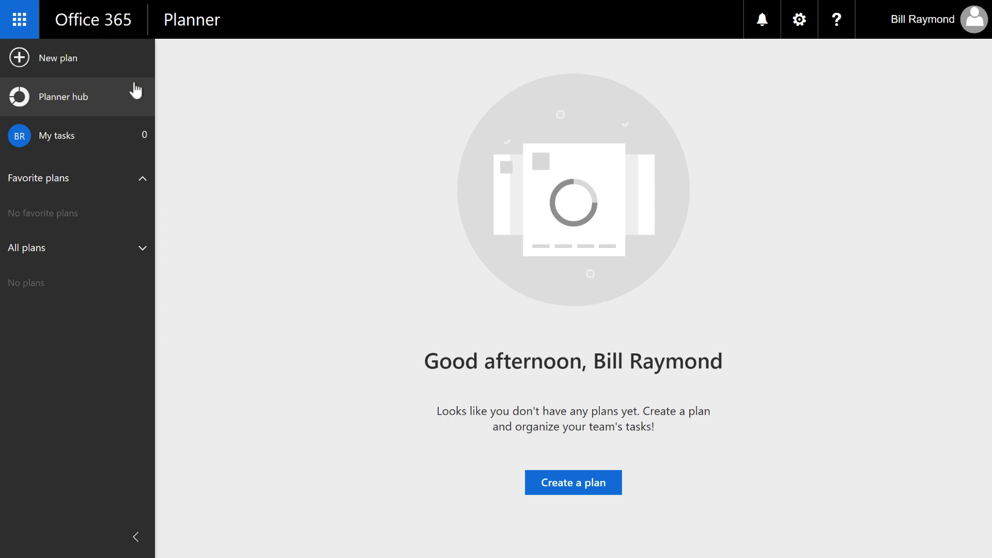
mouse_move(50, 57)
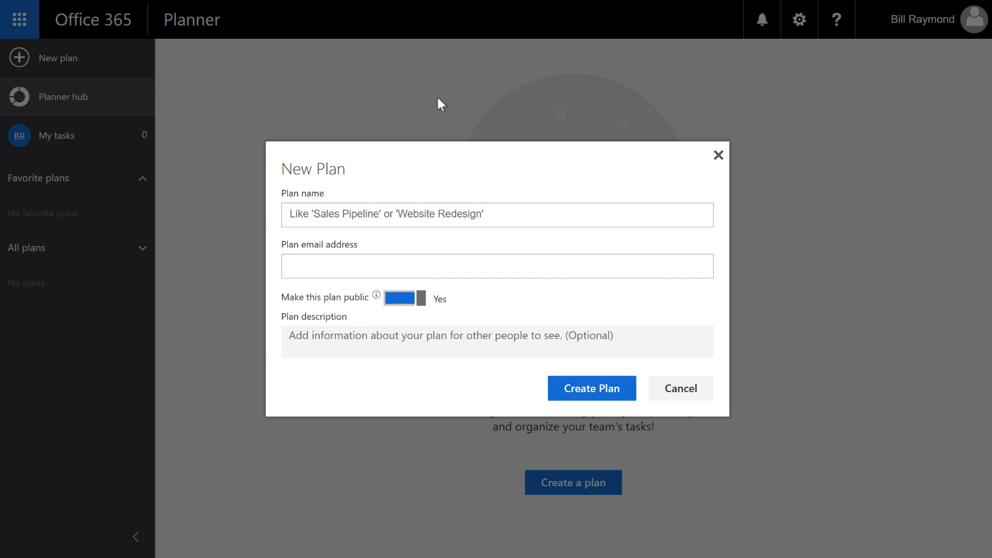
Step: Create the public plan 'New Product Launch' described as 'Project site for the new product launch.'
text(New Product Laun)
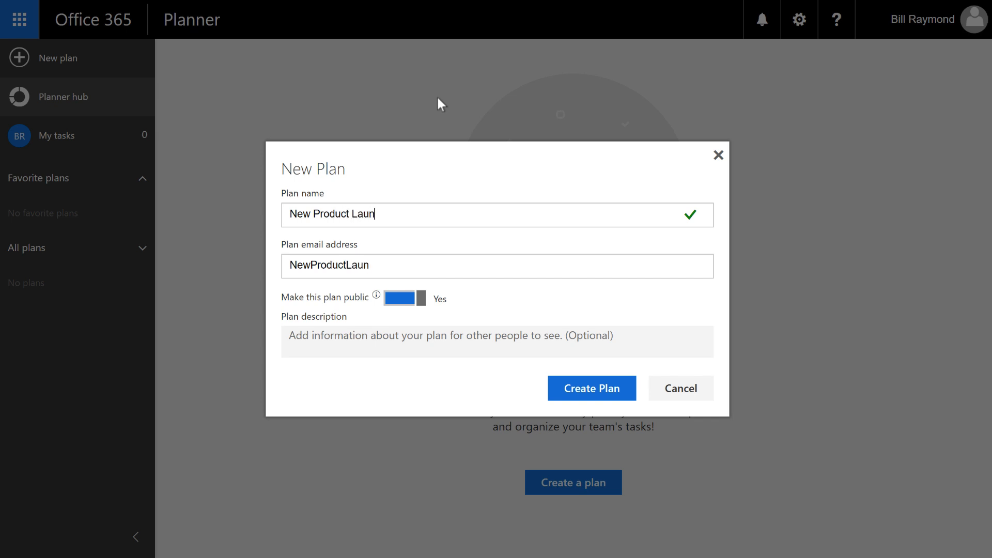
text(ch)
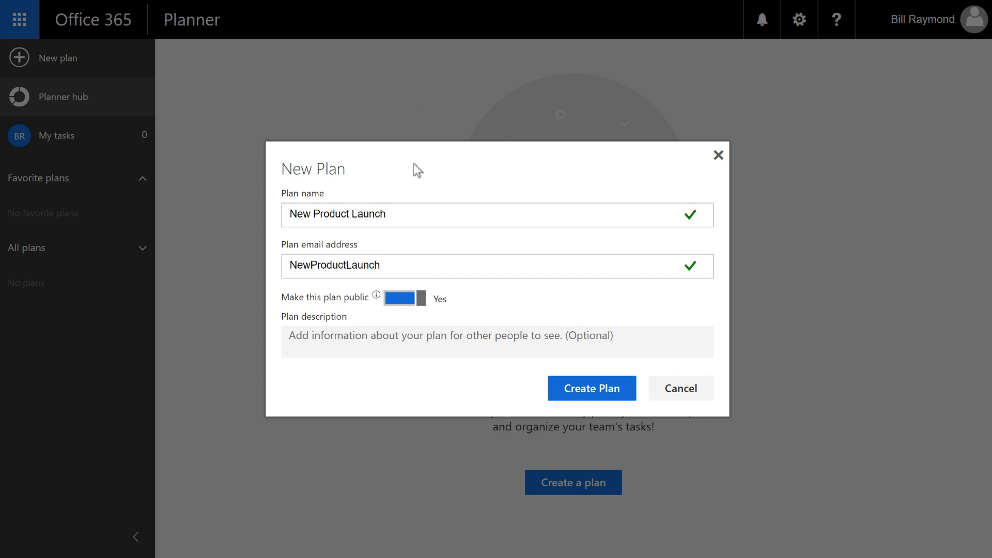
click(393, 214)
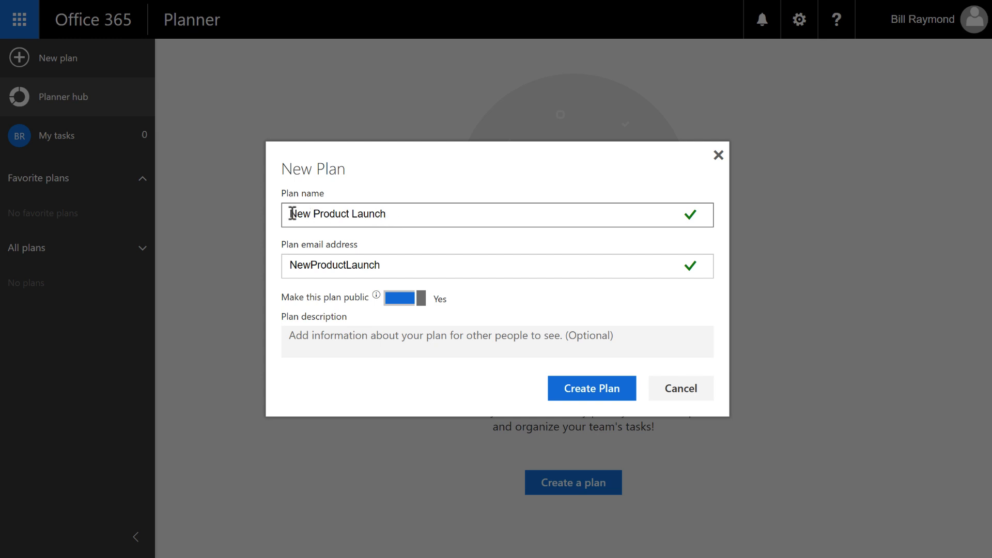
mouse_move(301, 281)
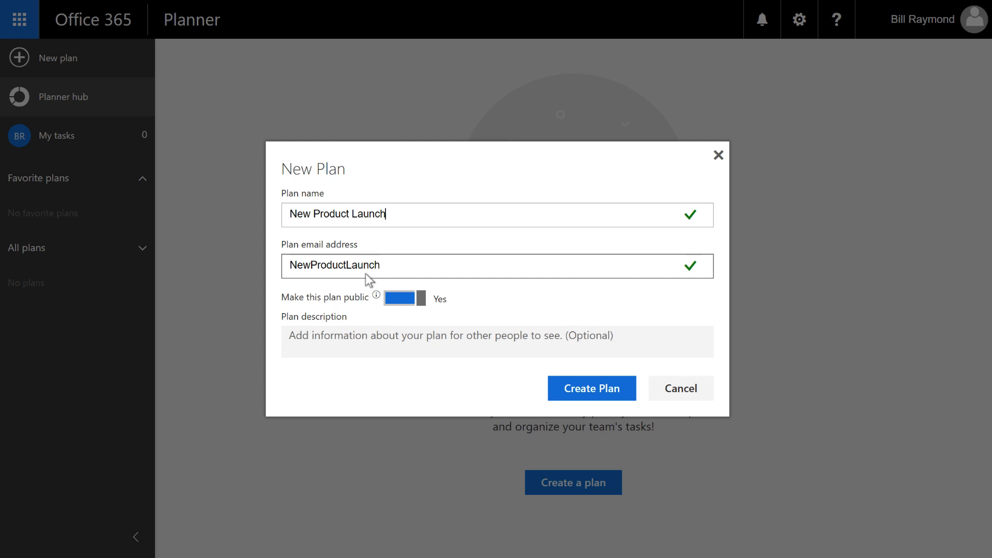
mouse_move(329, 269)
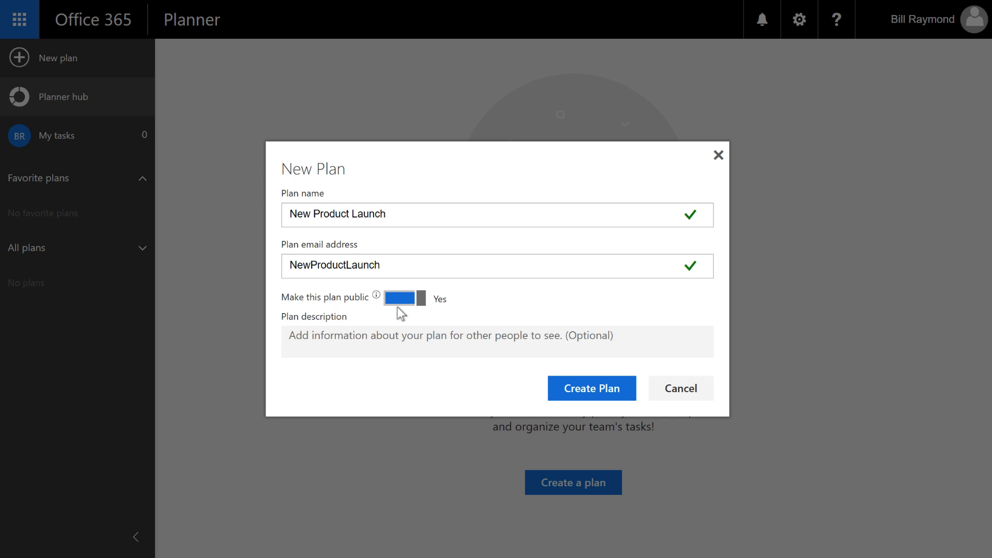
mouse_move(580, 325)
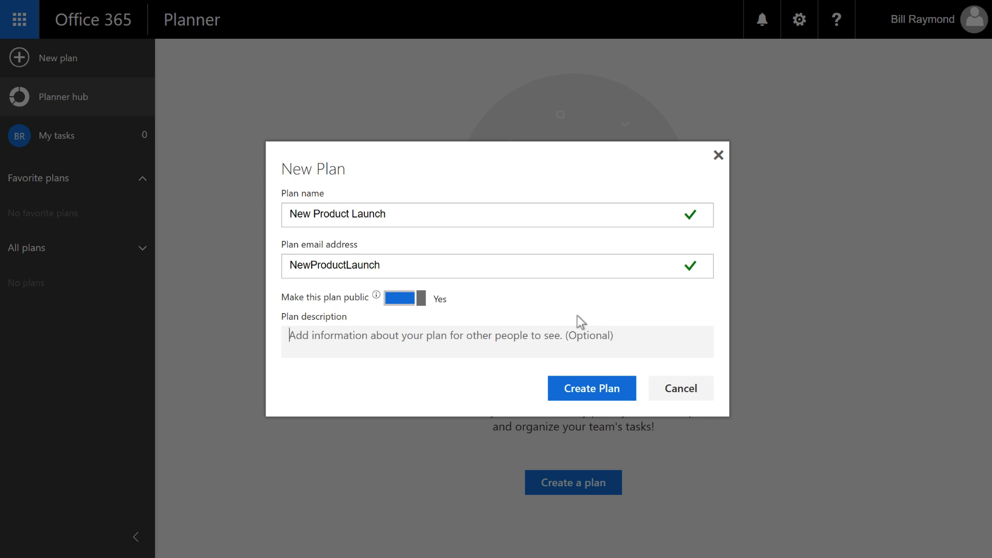
text(Project site for the new)
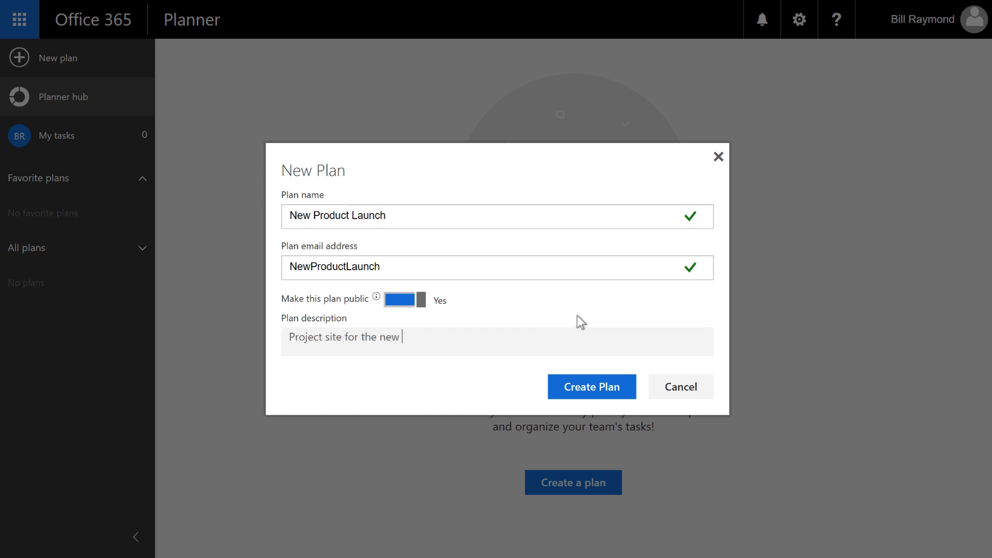
text(product launch.)
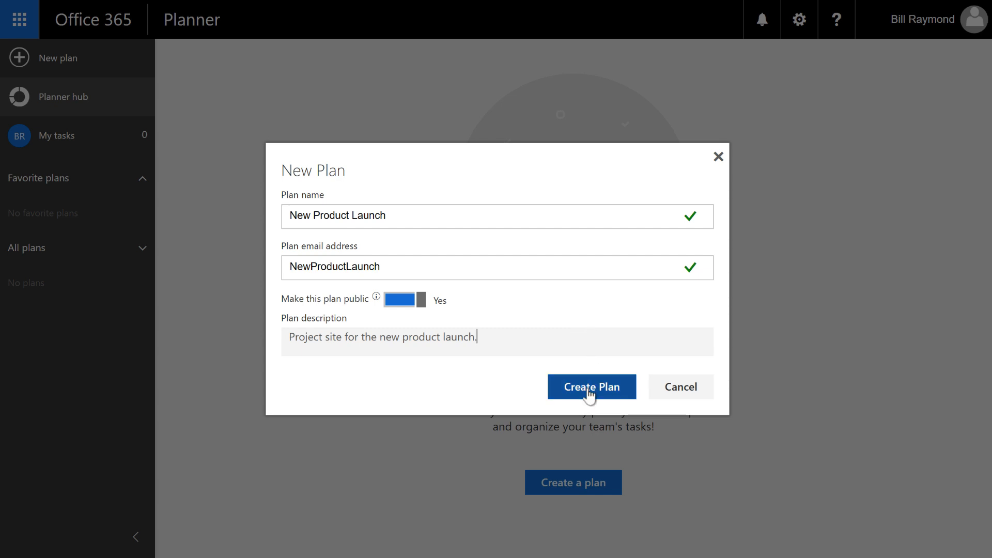
click(591, 387)
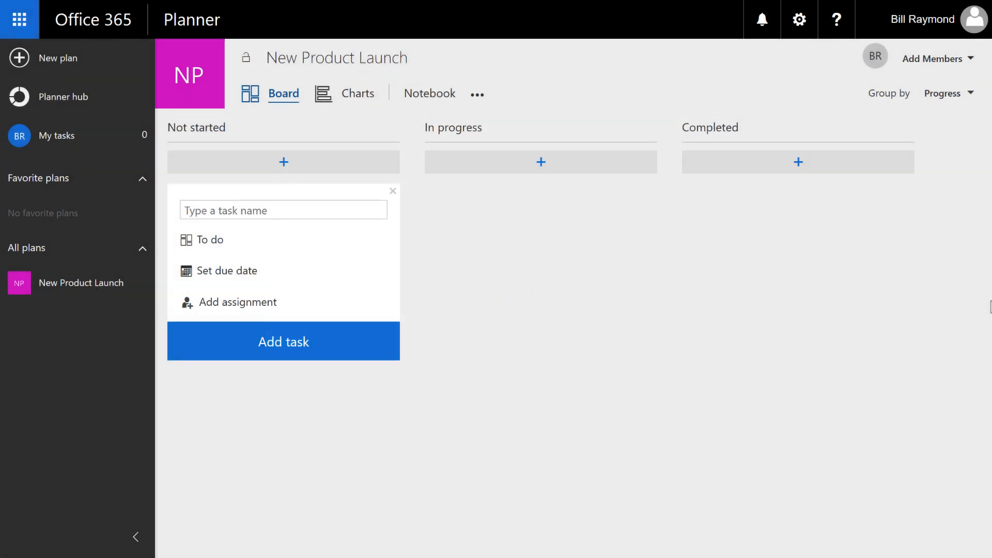
mouse_move(502, 131)
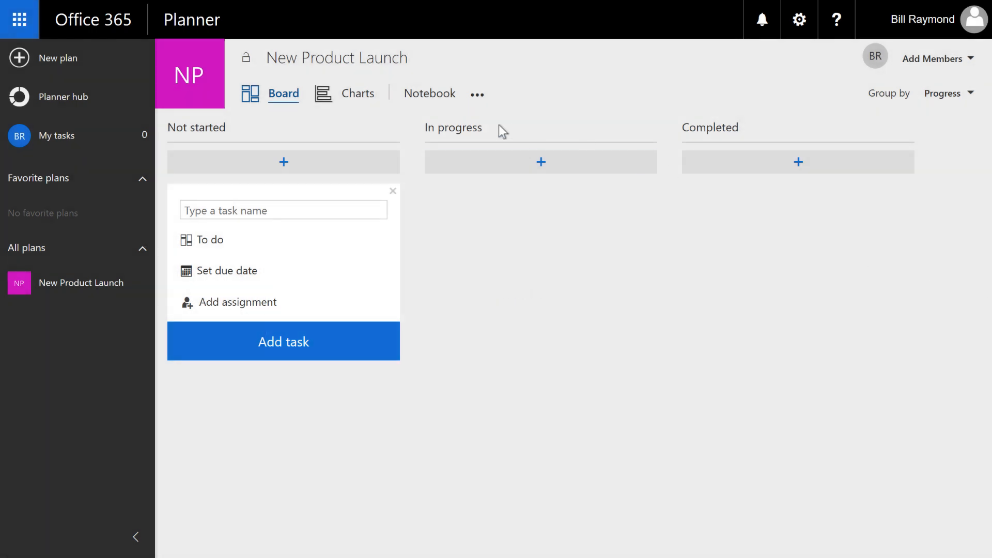
mouse_move(184, 92)
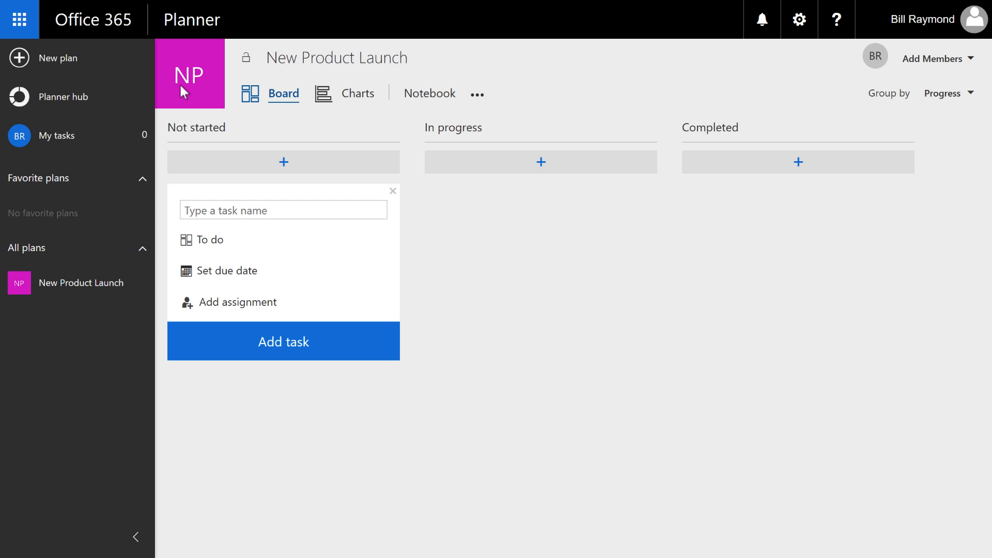
mouse_move(197, 87)
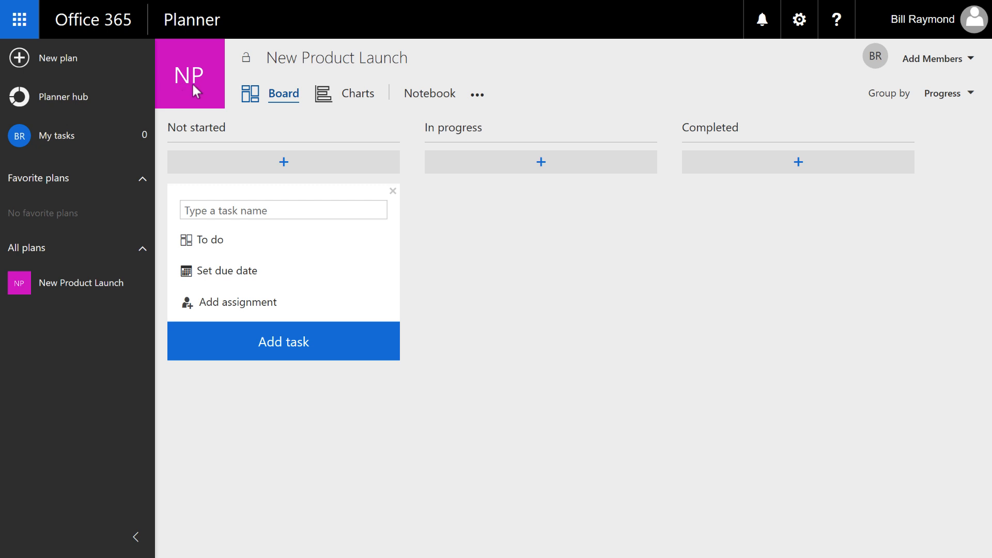
mouse_move(196, 91)
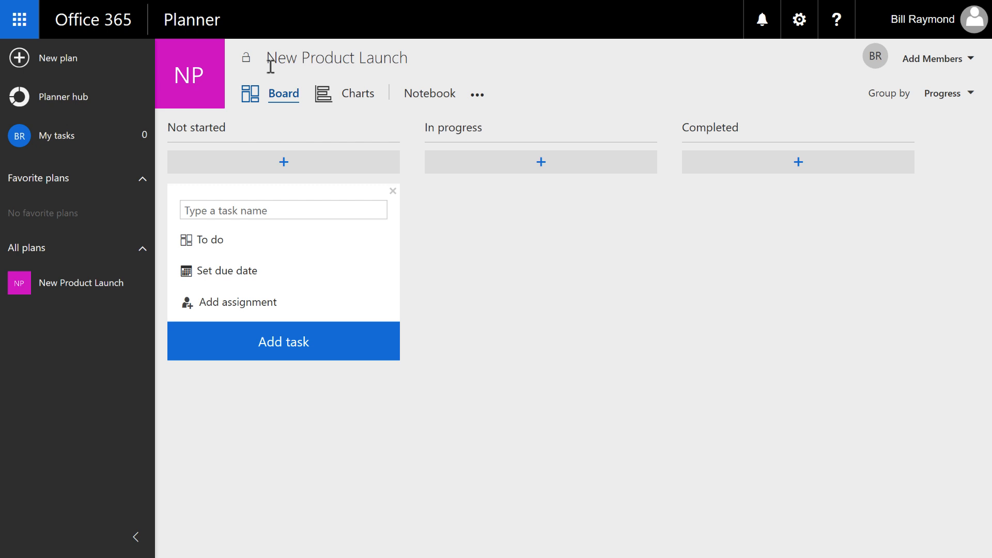
mouse_move(181, 89)
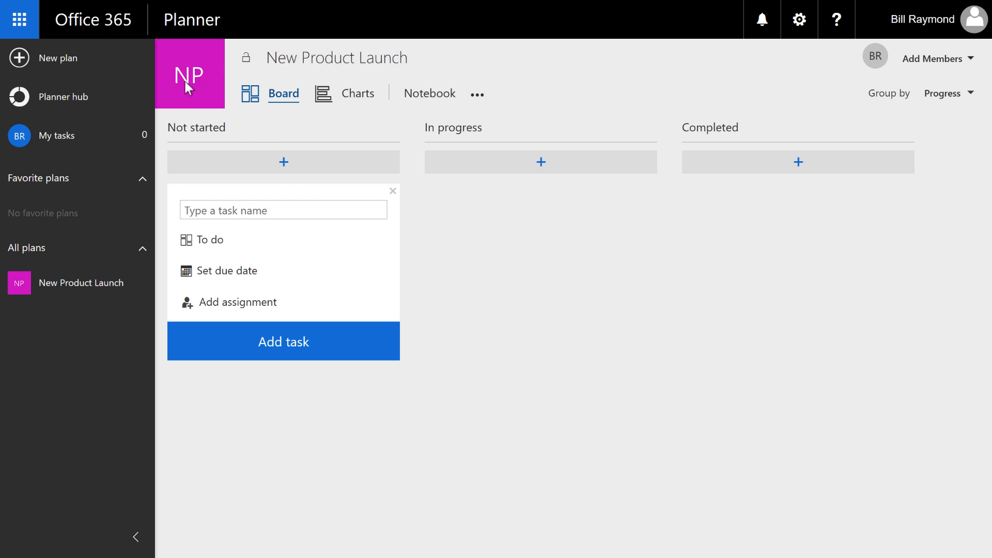
mouse_move(89, 288)
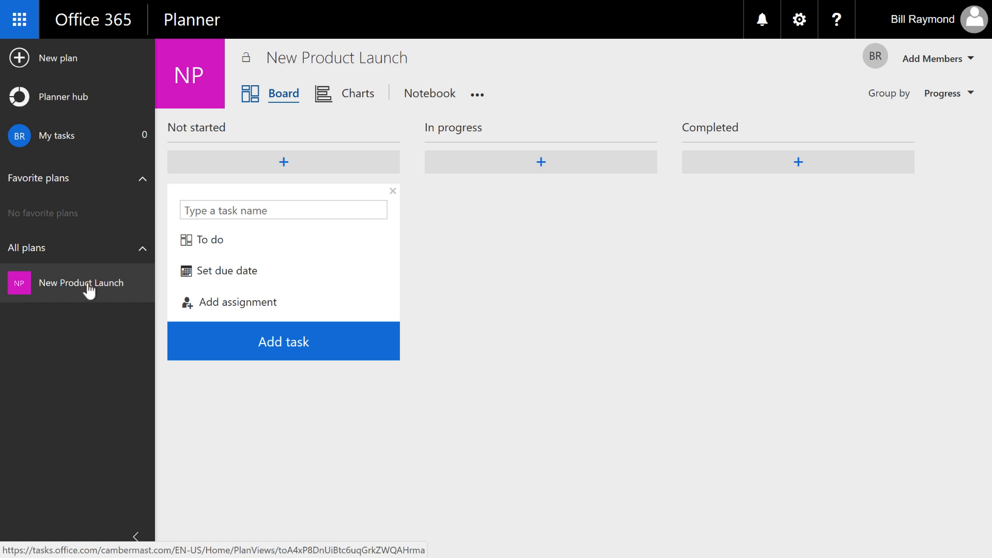
mouse_move(71, 517)
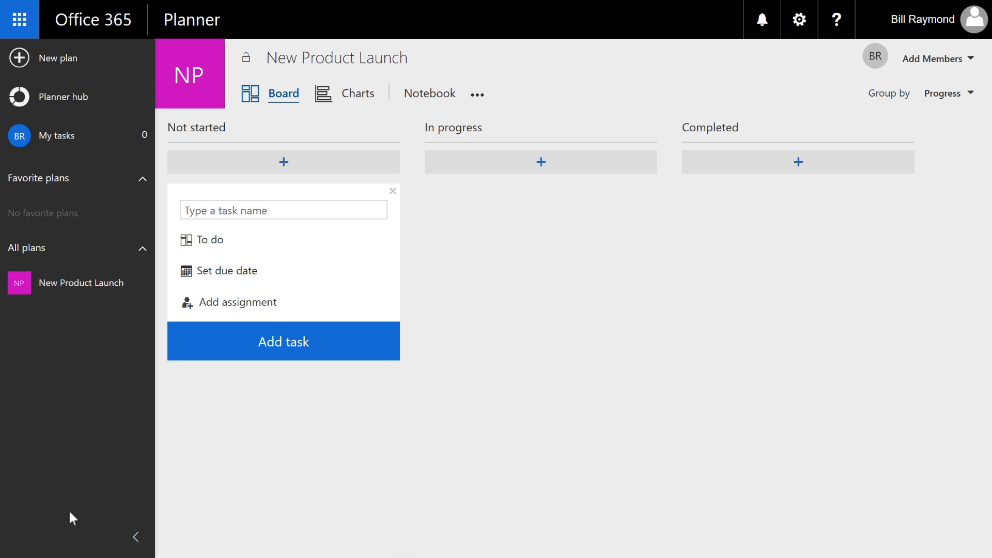
mouse_move(63, 441)
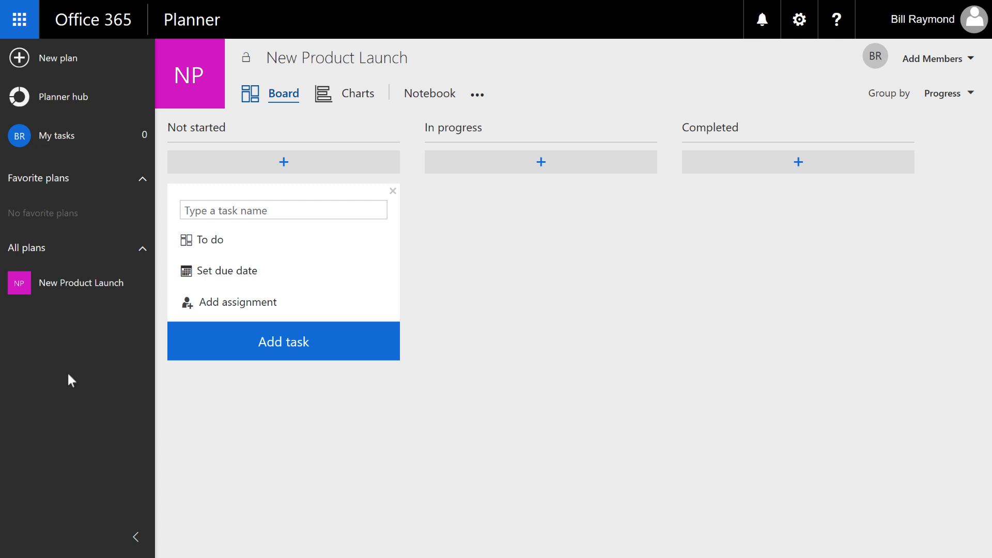
mouse_move(70, 429)
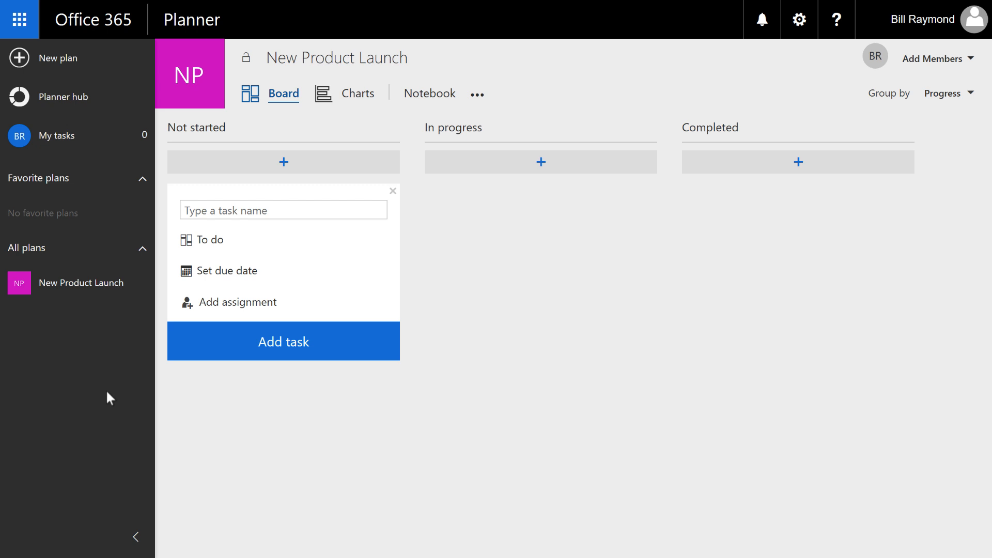
mouse_move(489, 448)
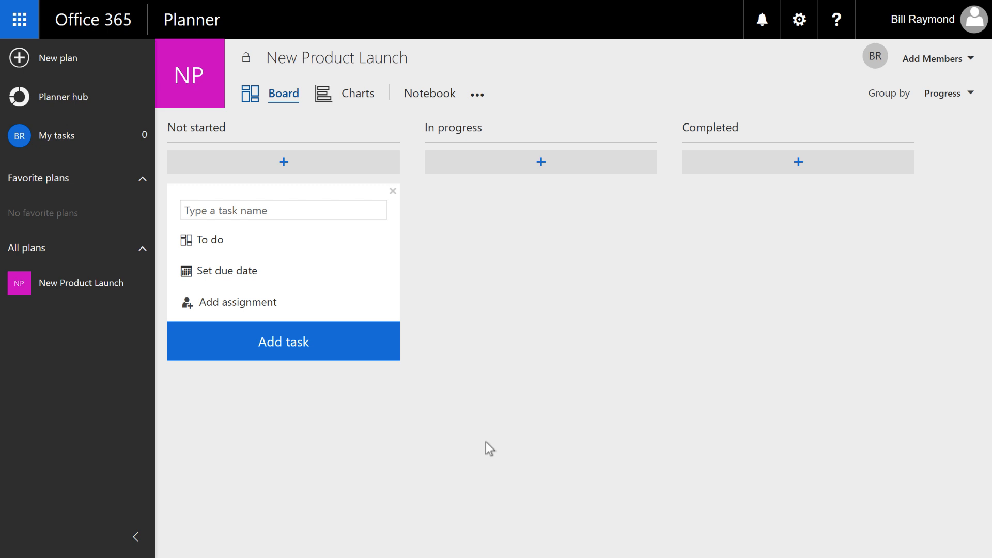
mouse_move(325, 126)
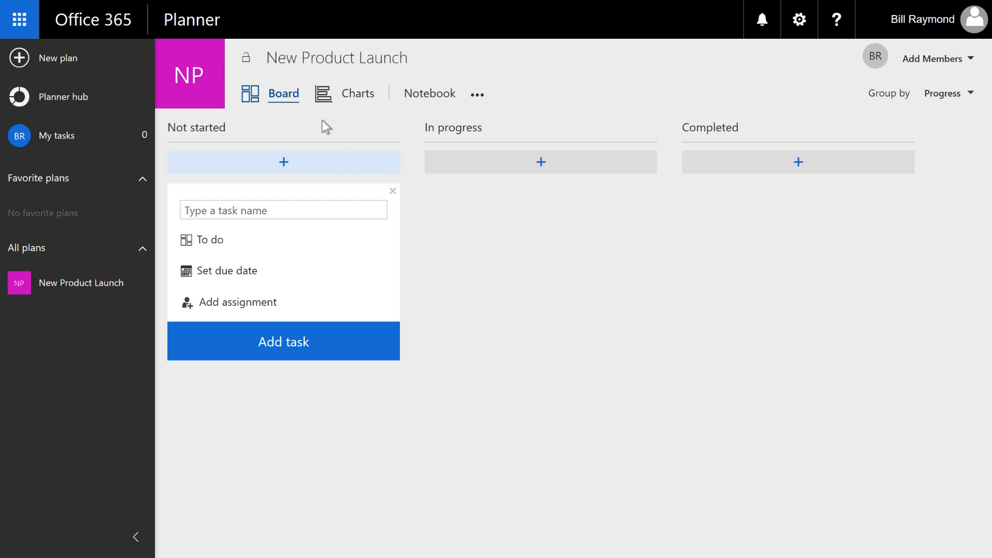
mouse_move(288, 95)
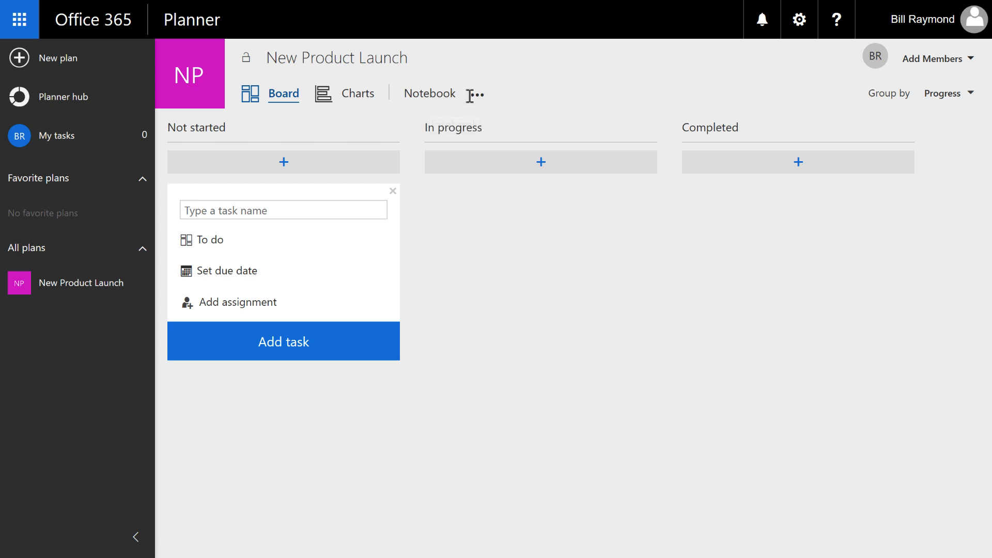
click(474, 94)
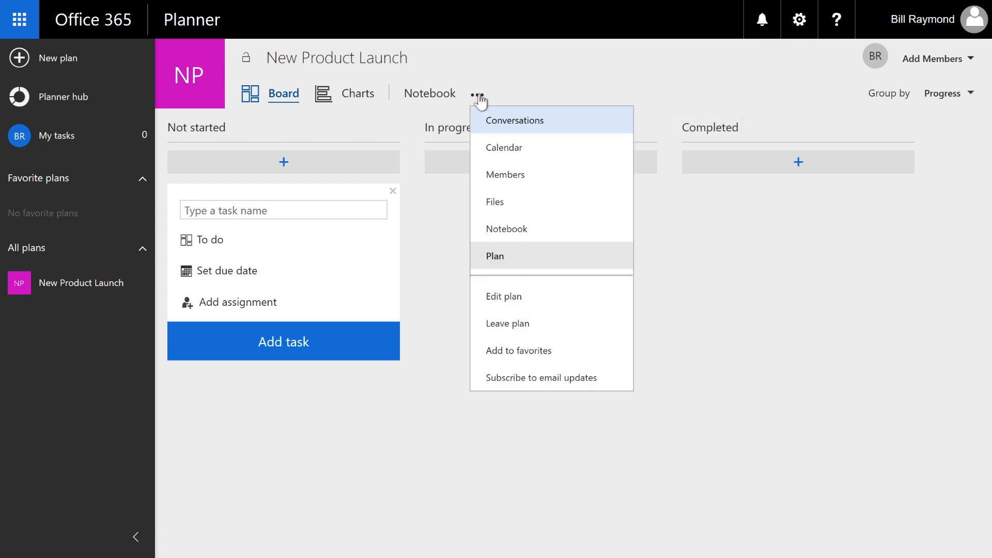
mouse_move(512, 104)
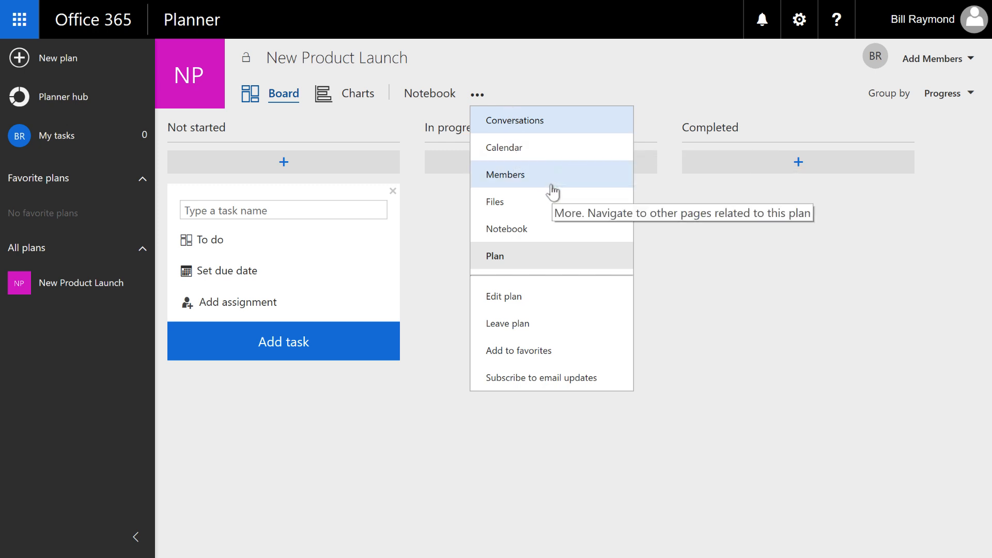
mouse_move(552, 228)
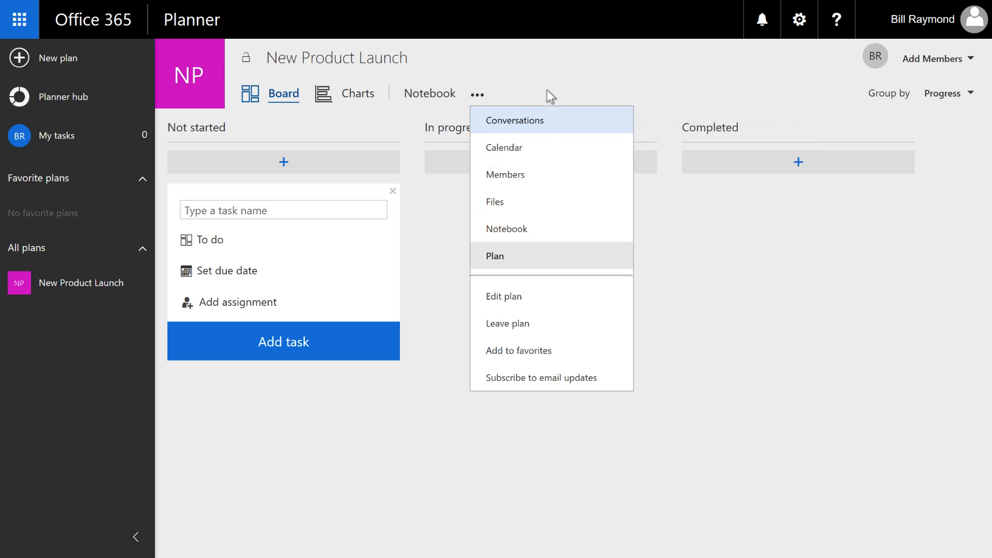
click(476, 94)
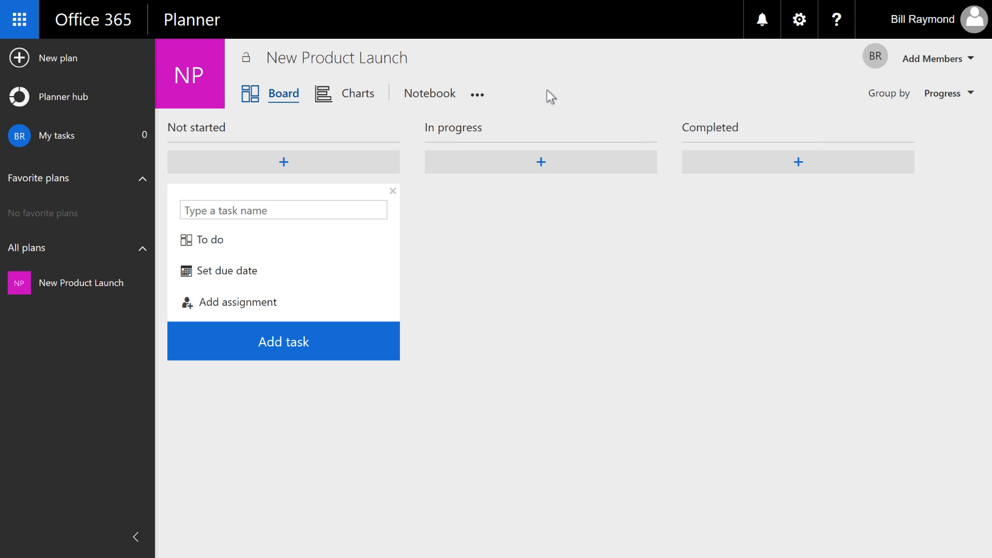
mouse_move(952, 102)
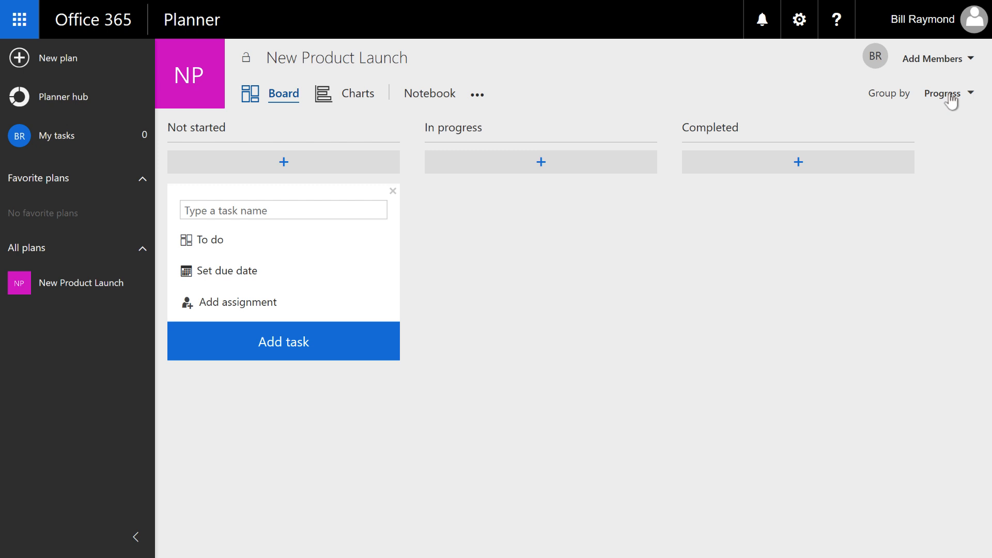
click(945, 93)
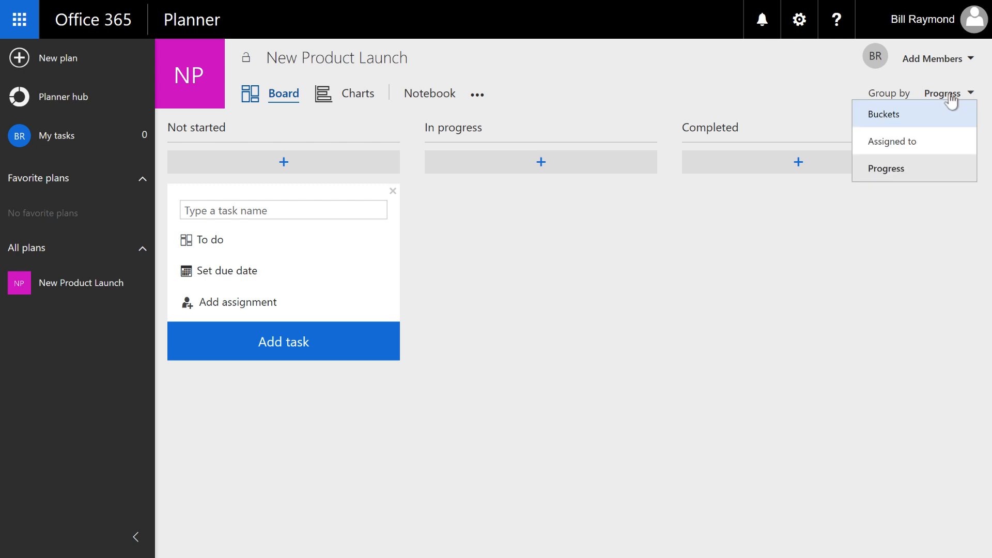
mouse_move(915, 168)
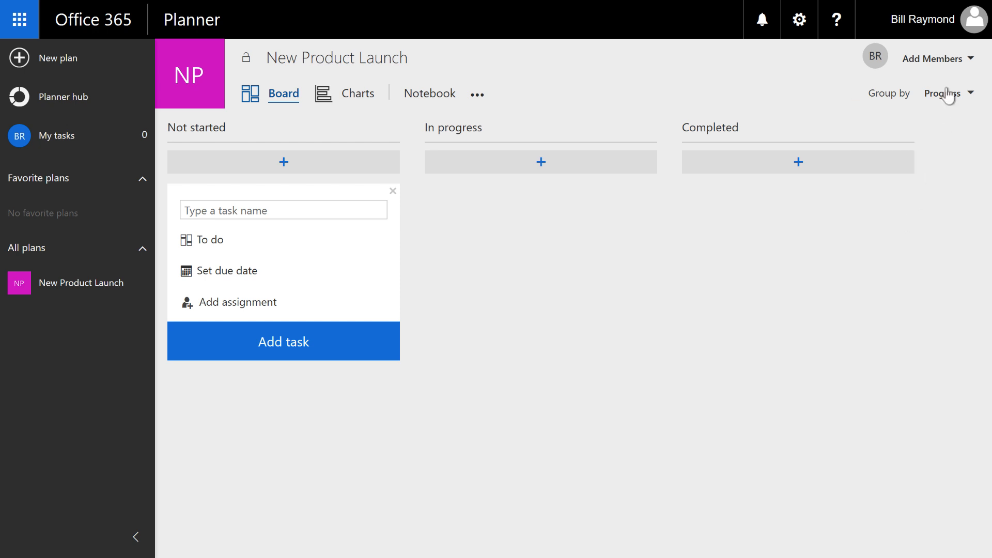
mouse_move(942, 116)
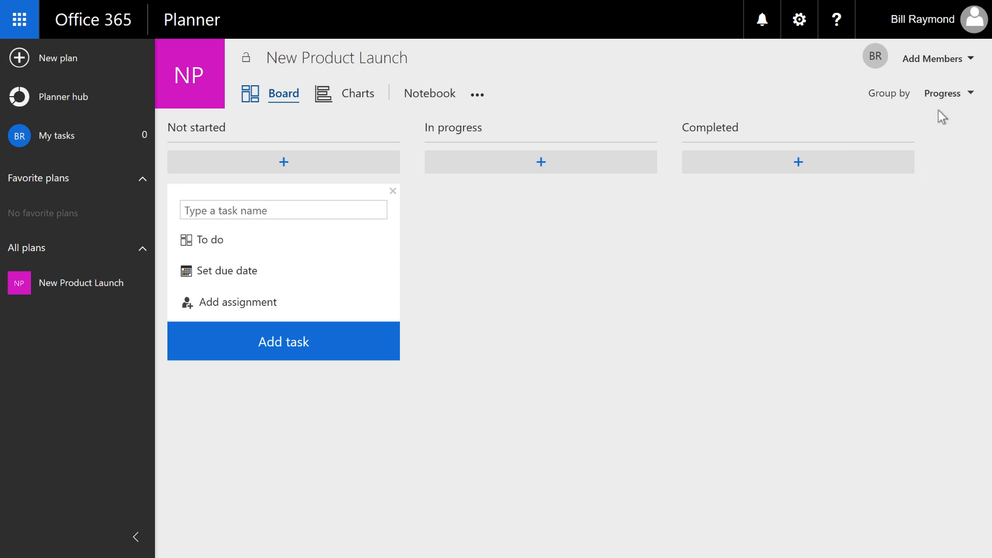
mouse_move(942, 123)
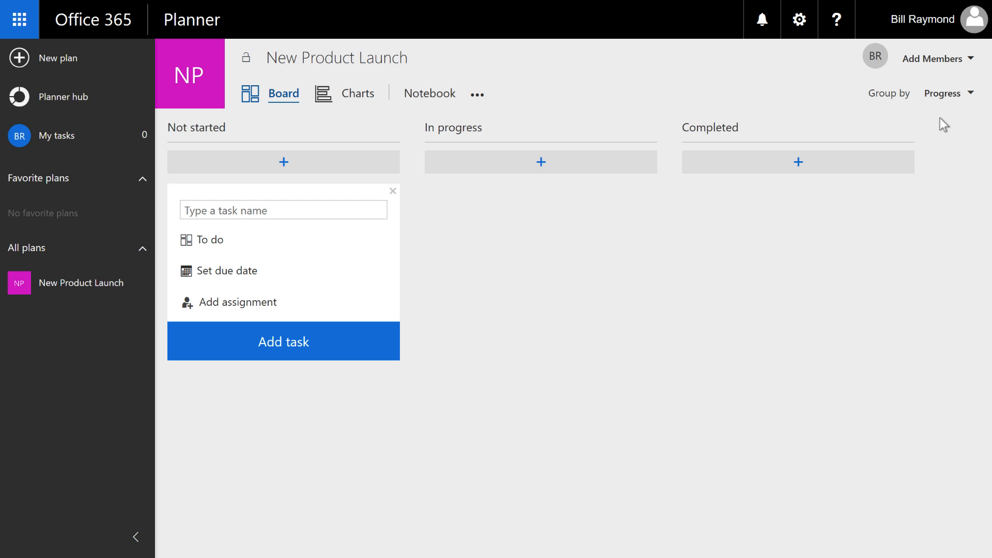
mouse_move(421, 289)
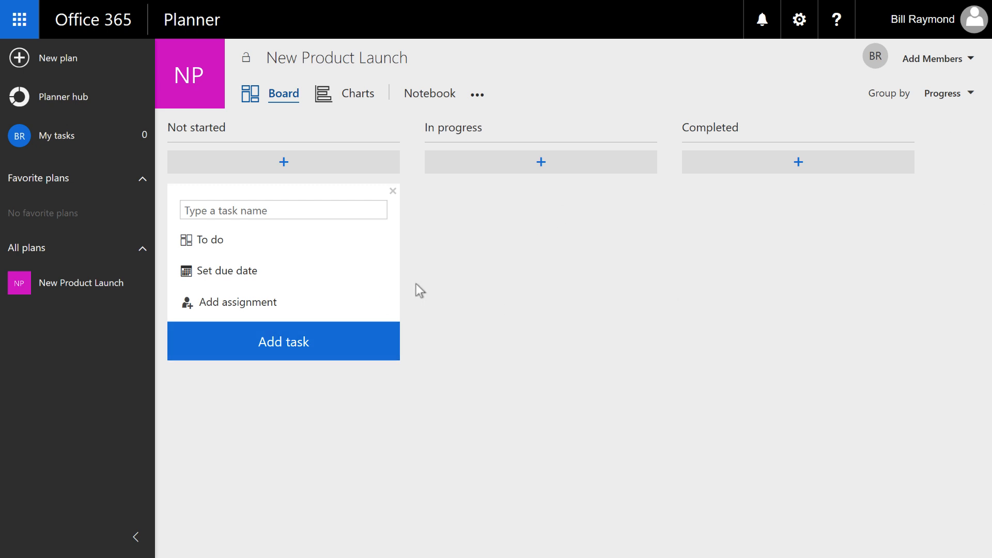
mouse_move(449, 291)
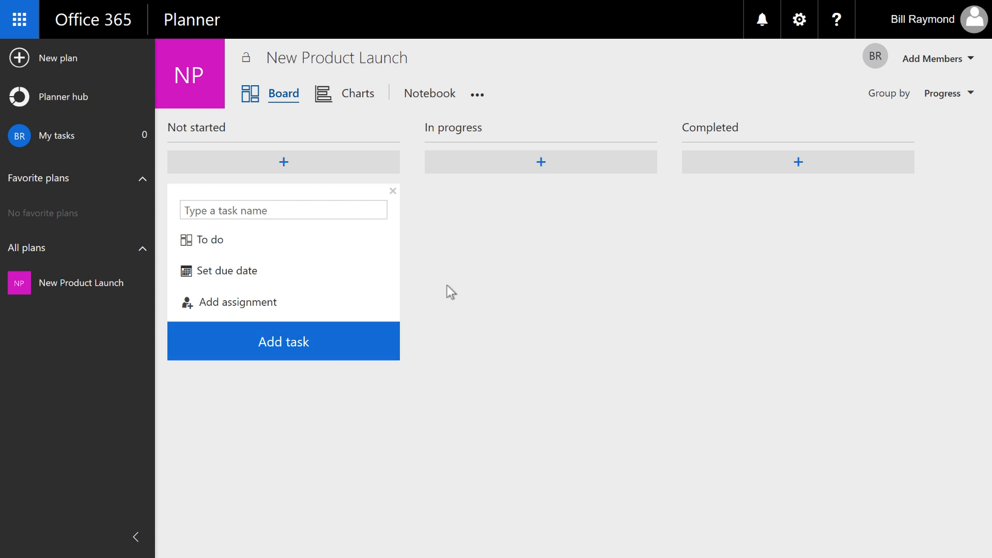
click(932, 58)
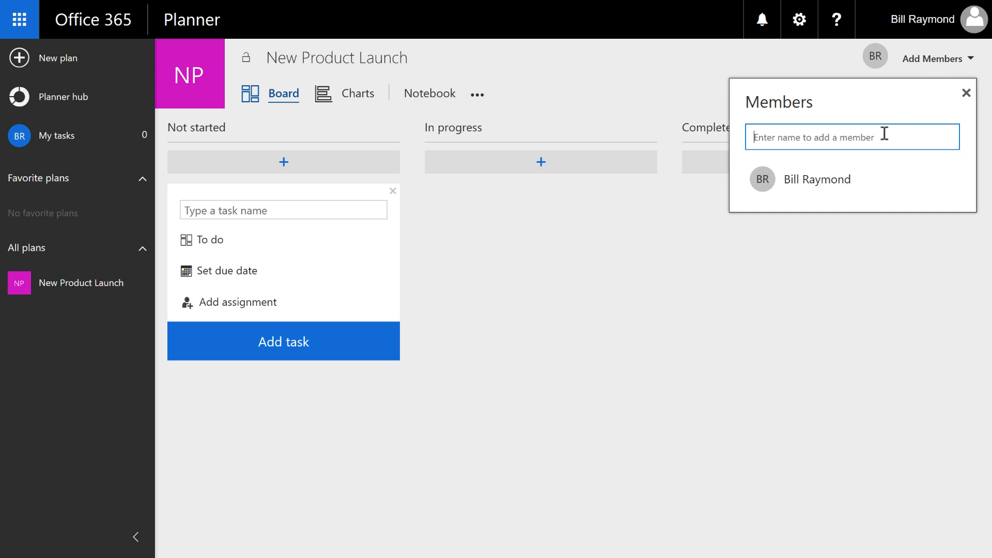
mouse_move(869, 144)
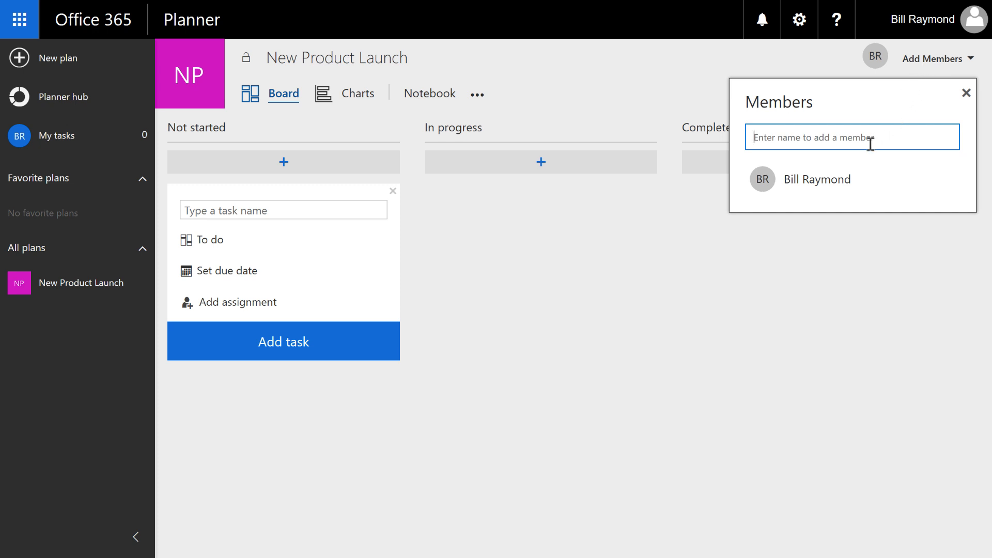
mouse_move(829, 137)
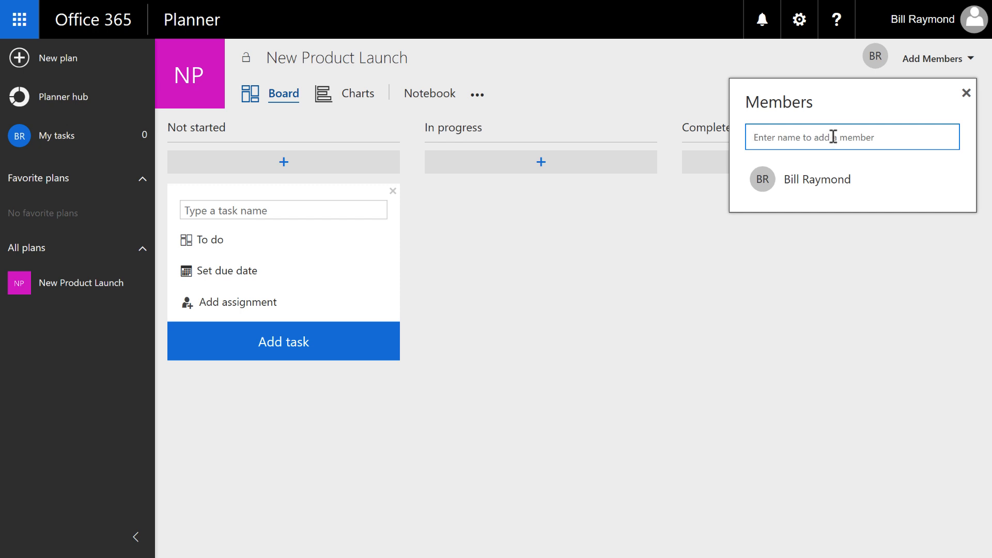
mouse_move(838, 137)
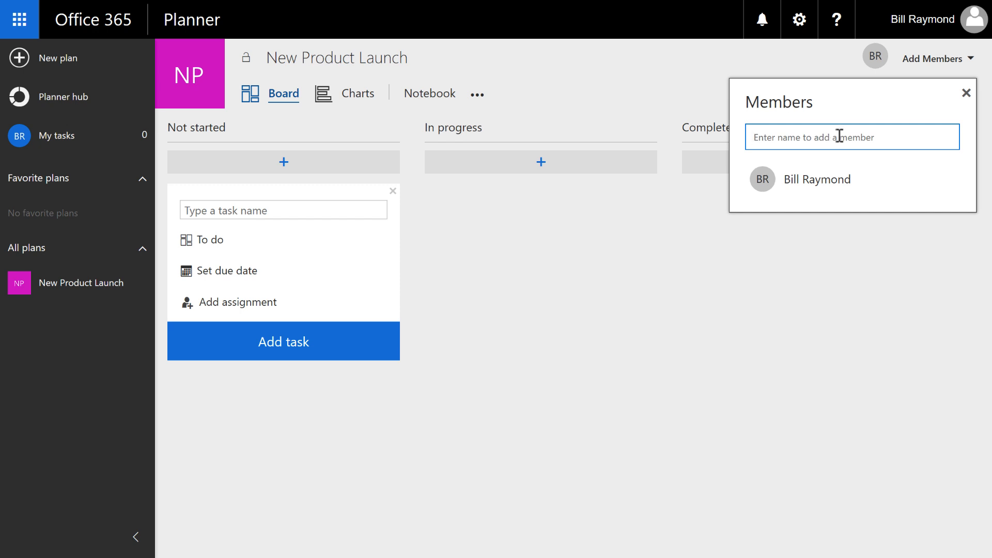
mouse_move(921, 66)
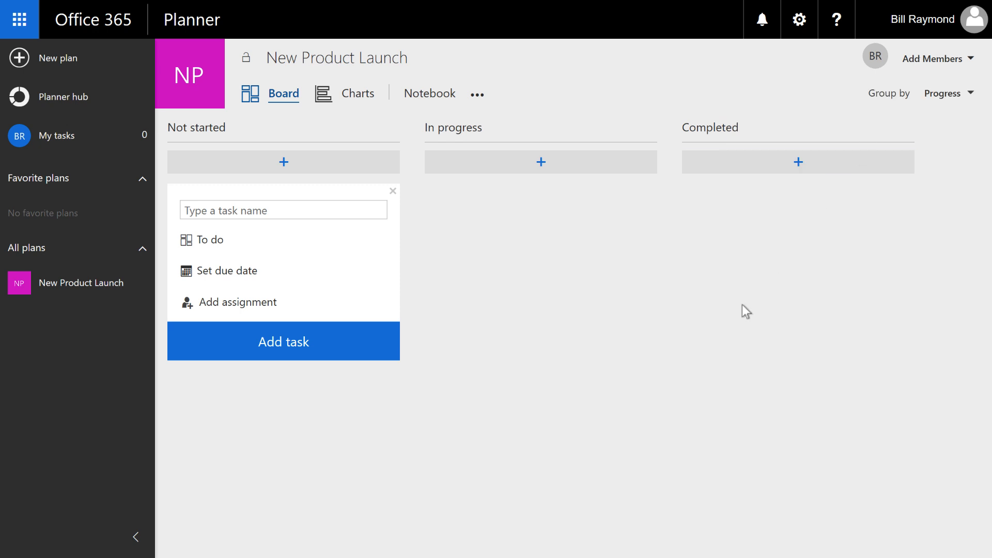
mouse_move(684, 327)
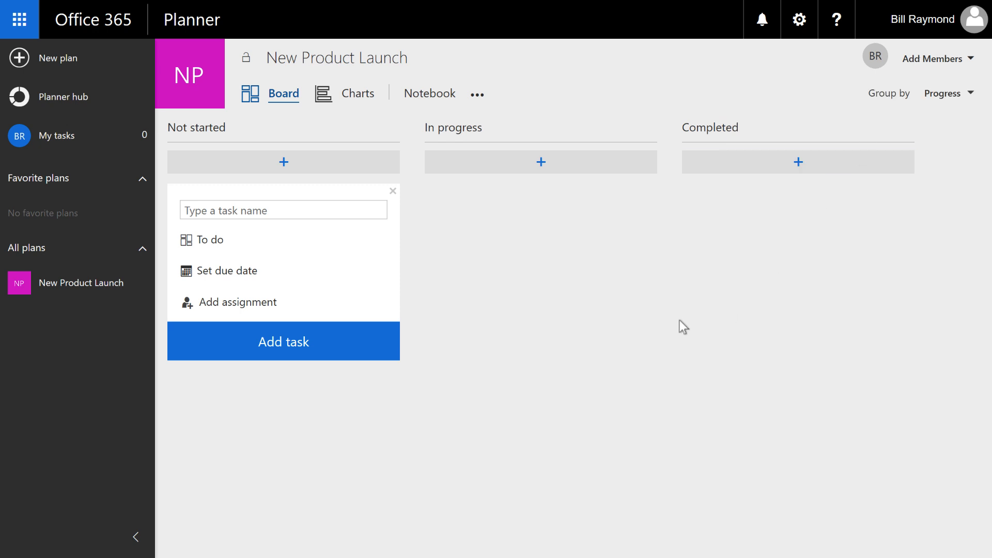
mouse_move(648, 321)
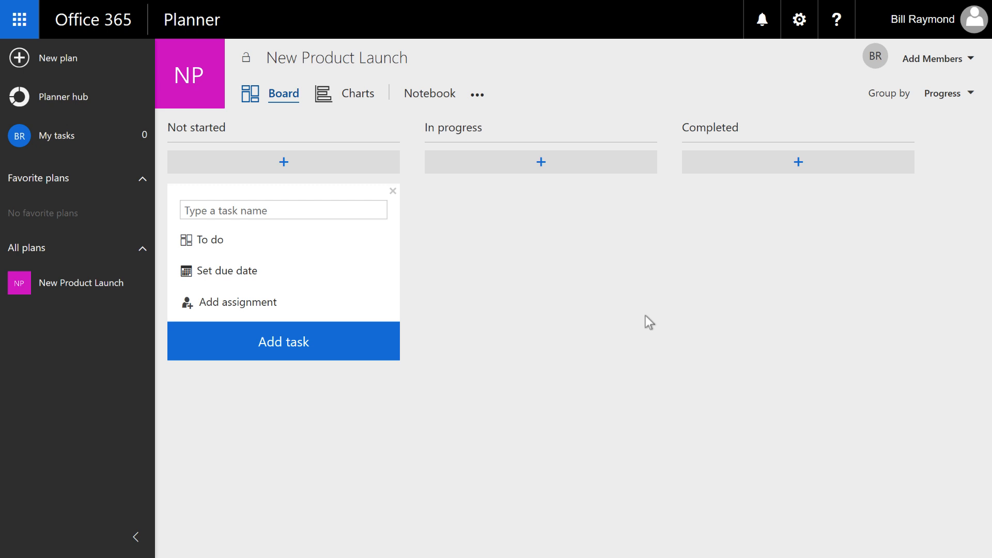
mouse_move(610, 334)
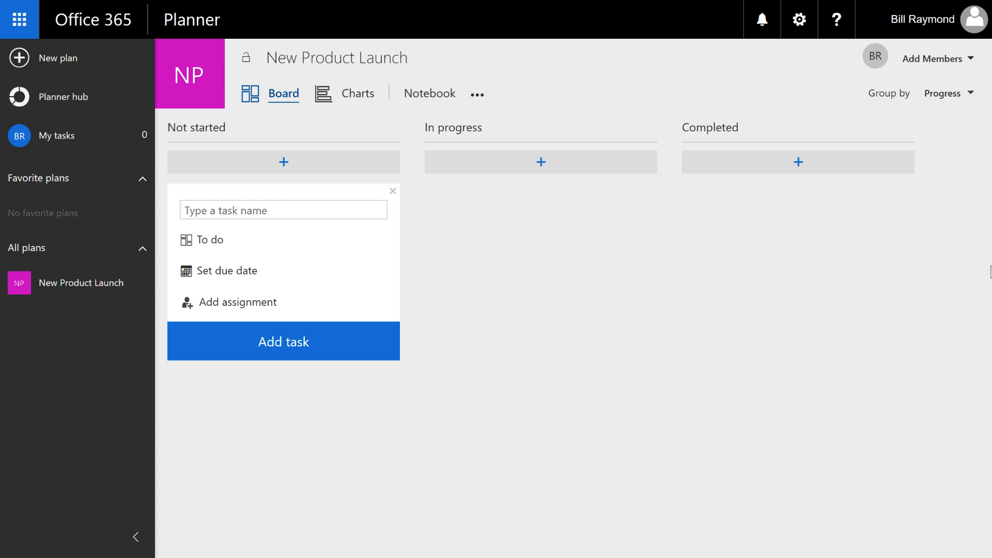
mouse_move(931, 280)
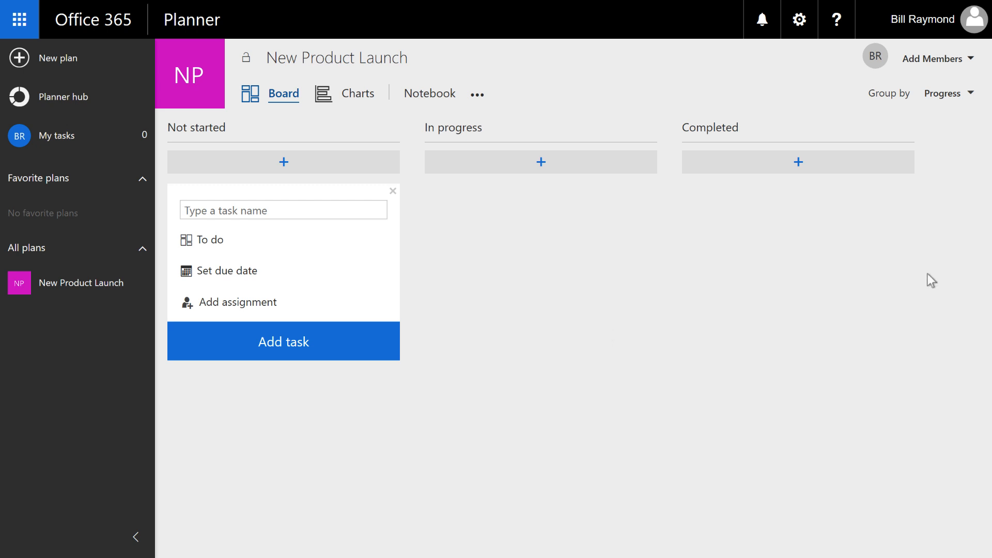
click(283, 210)
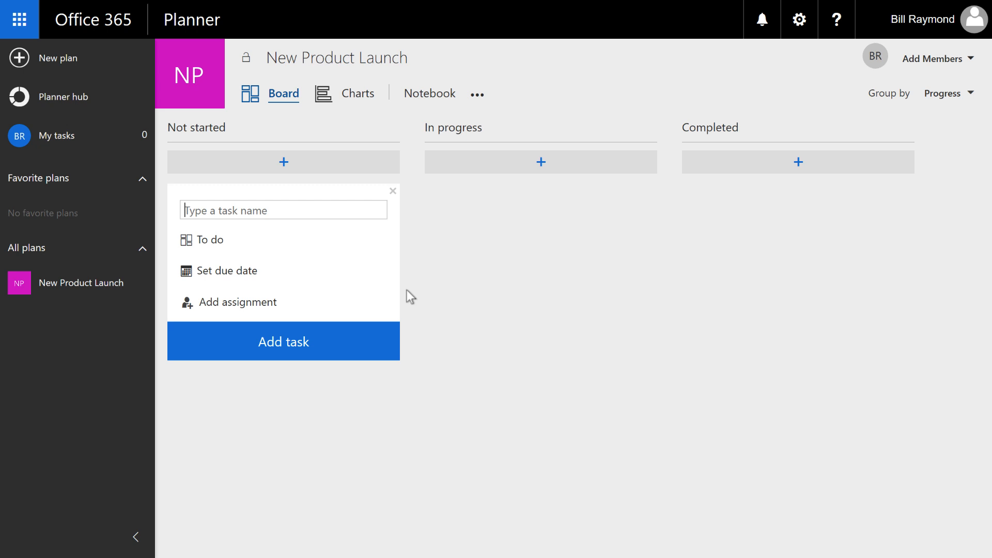
mouse_move(397, 230)
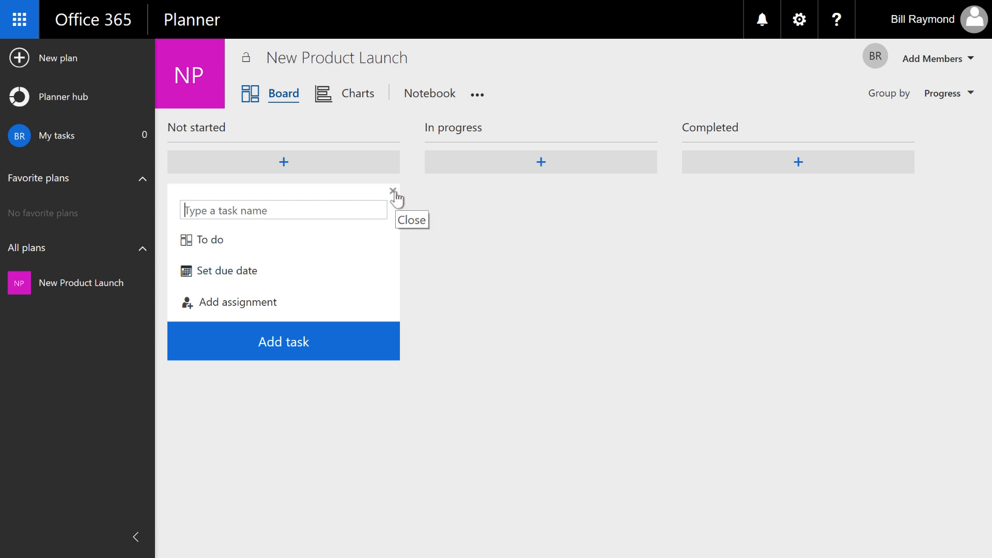
click(394, 193)
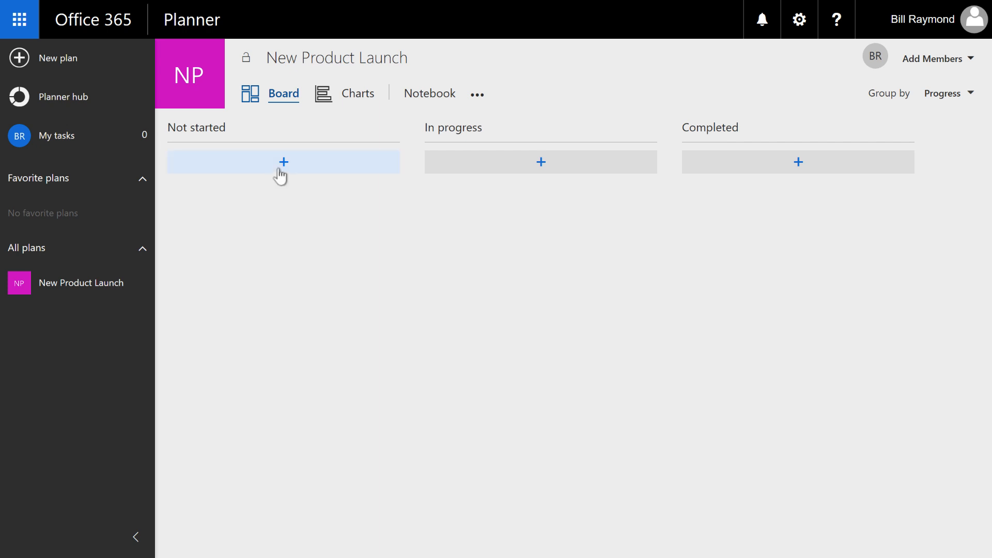
click(283, 162)
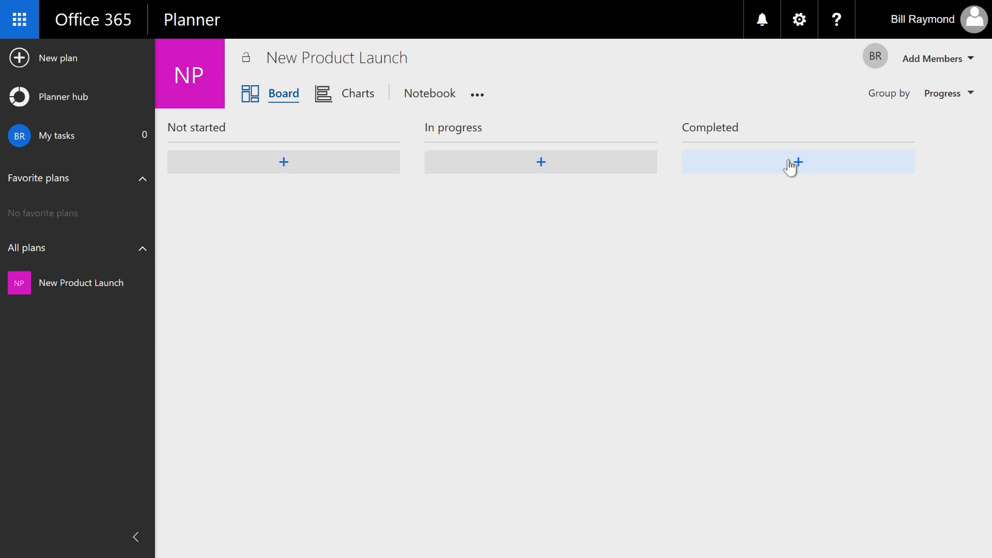
click(283, 162)
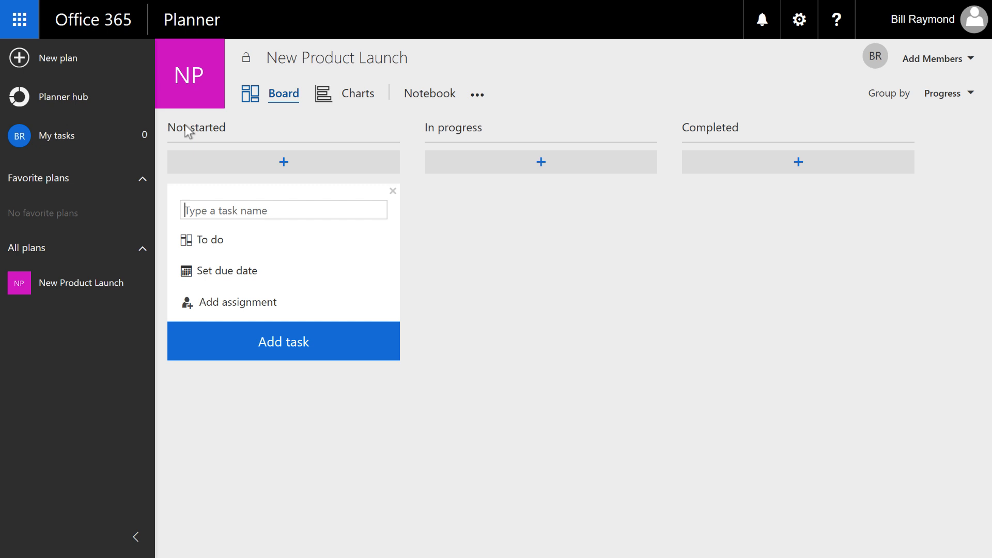
mouse_move(331, 141)
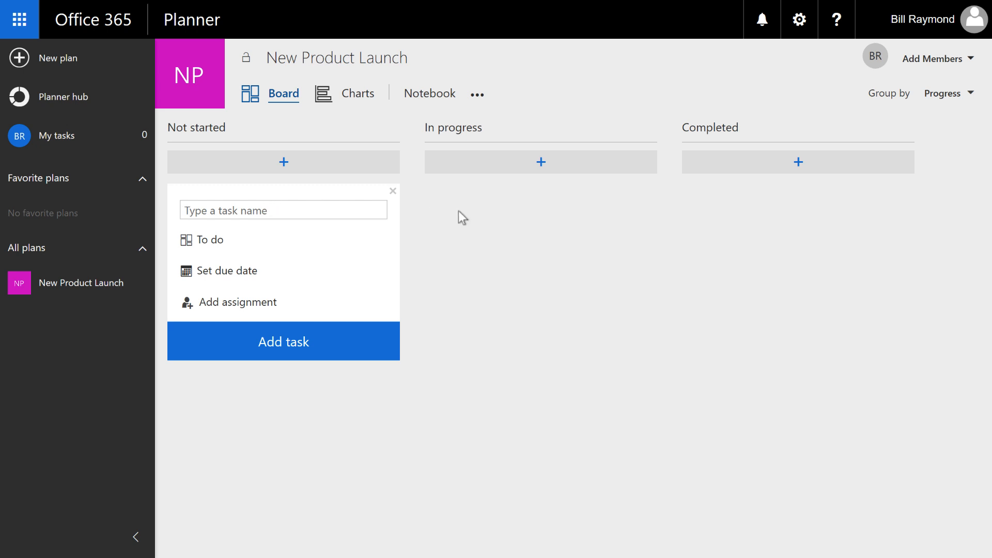
Step: Add the Not started tasks 'Create a new brochure' and 'Plan a trade event'
click(283, 210)
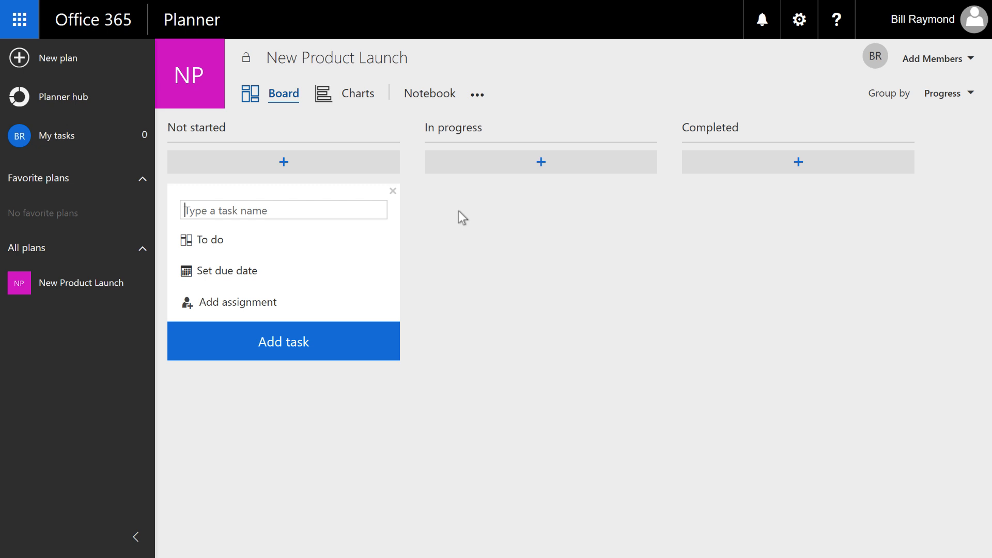
text(Create a new p)
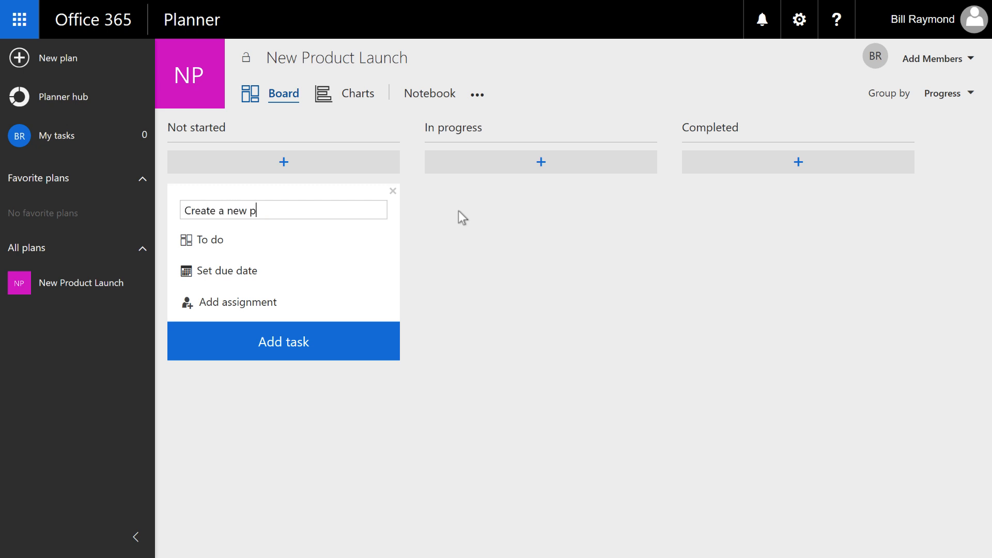
text(brochure)
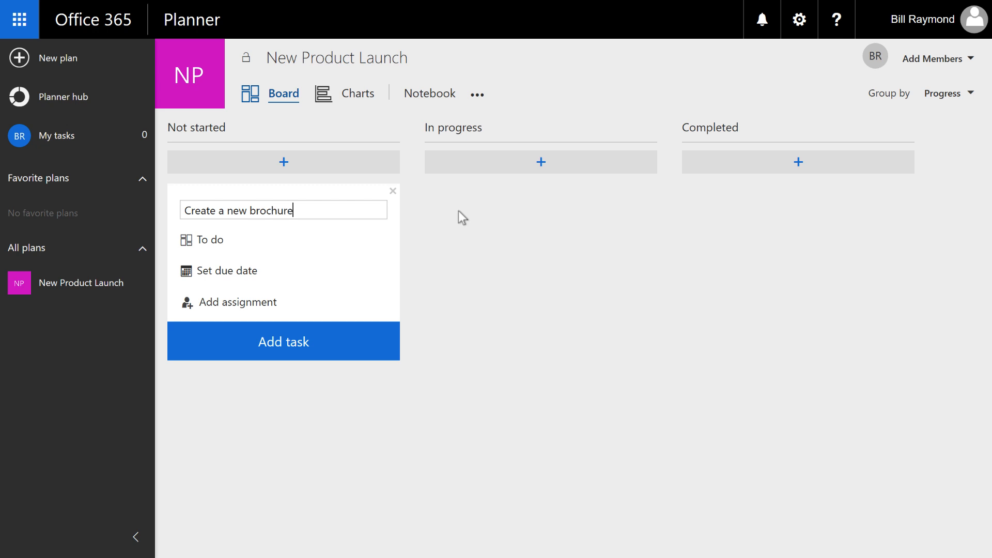
click(283, 341)
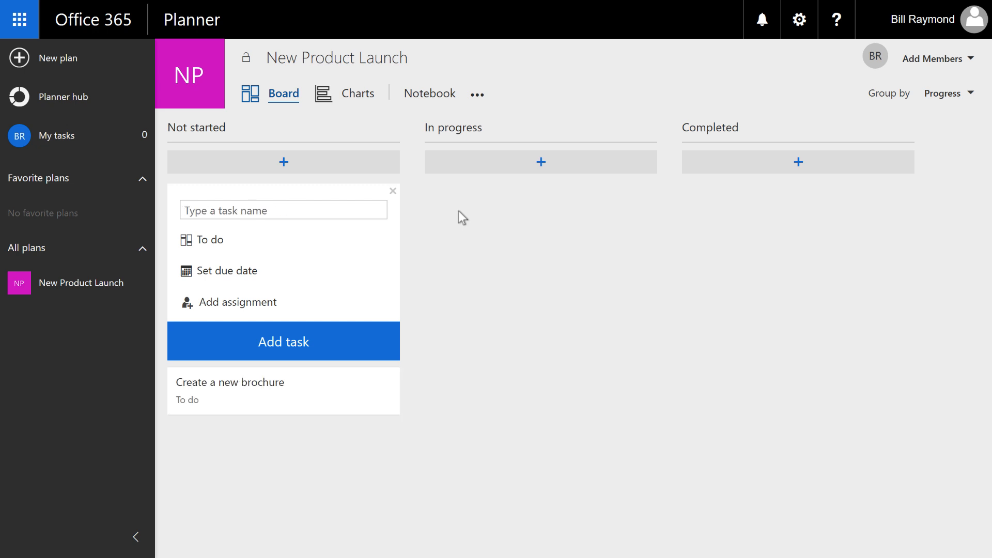
text(Plan a trade)
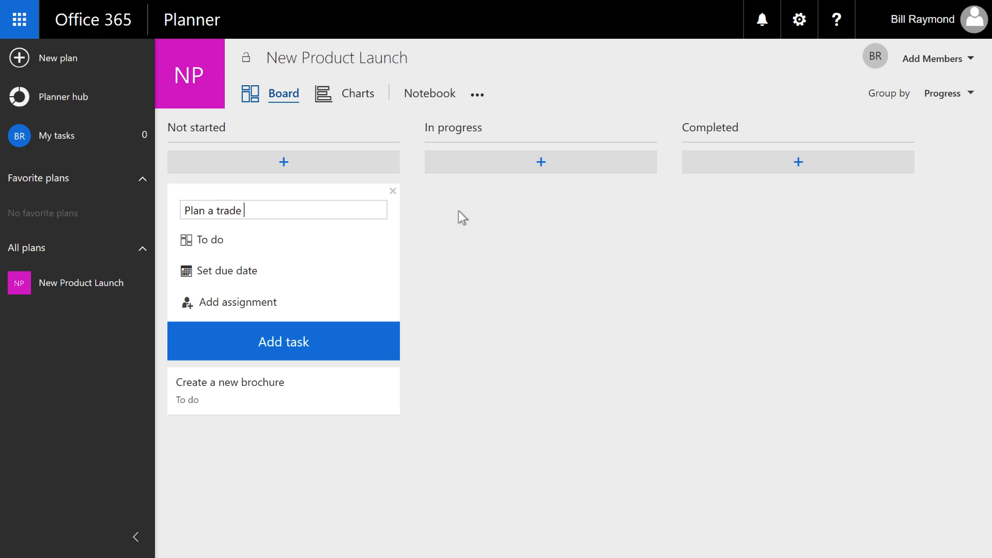
click(283, 340)
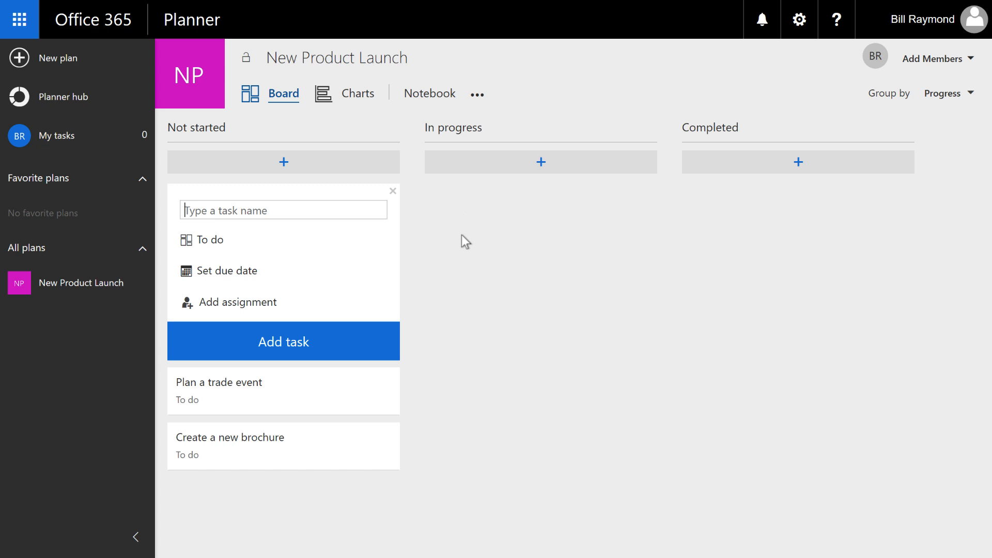
mouse_move(325, 236)
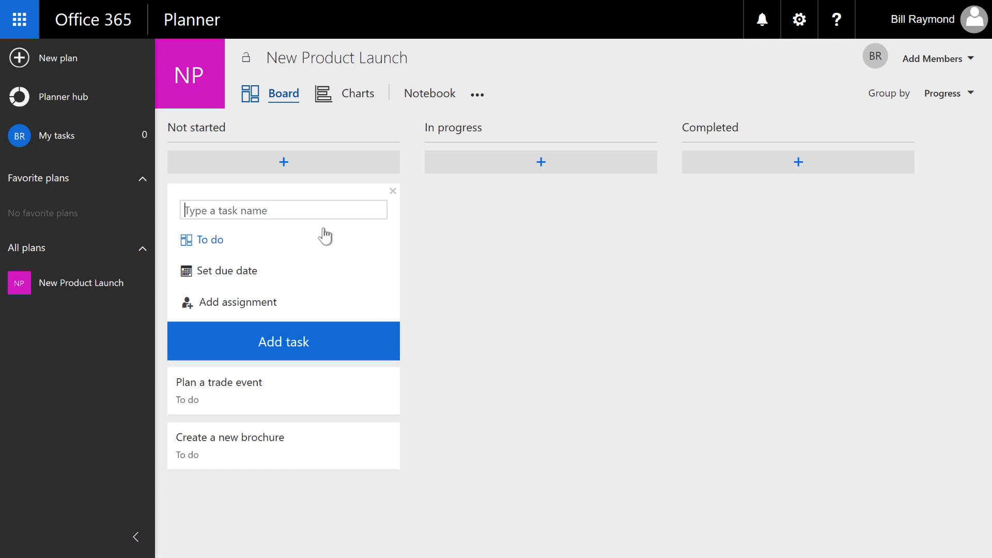
mouse_move(335, 249)
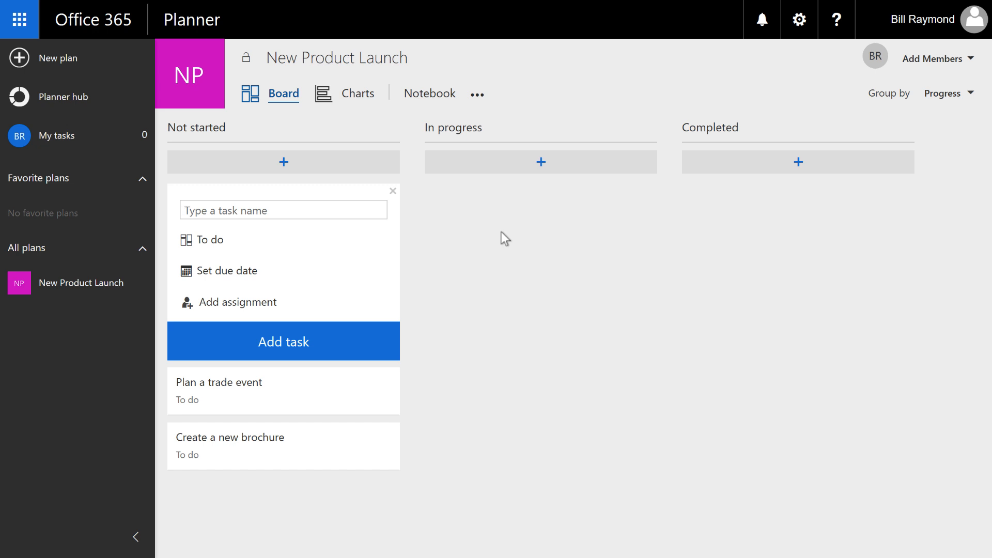
Step: Draft the task 'Create an in-store display' with a July 28 due date
text(Create)
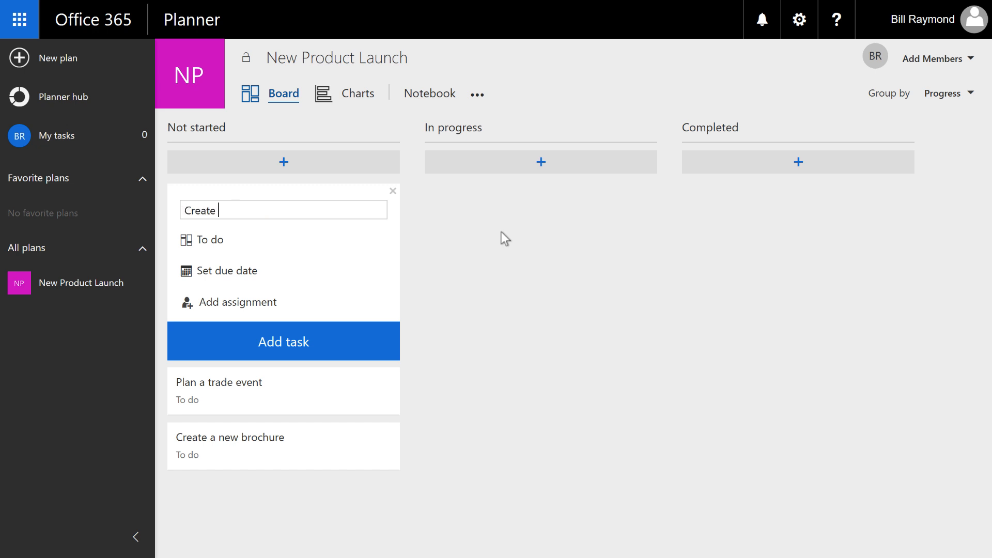
text(an in-s)
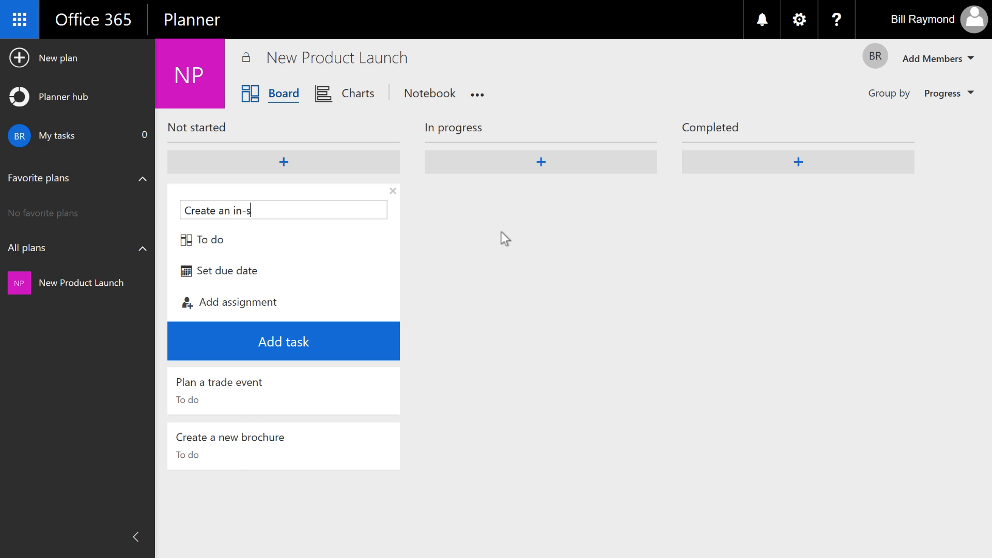
text(tore display)
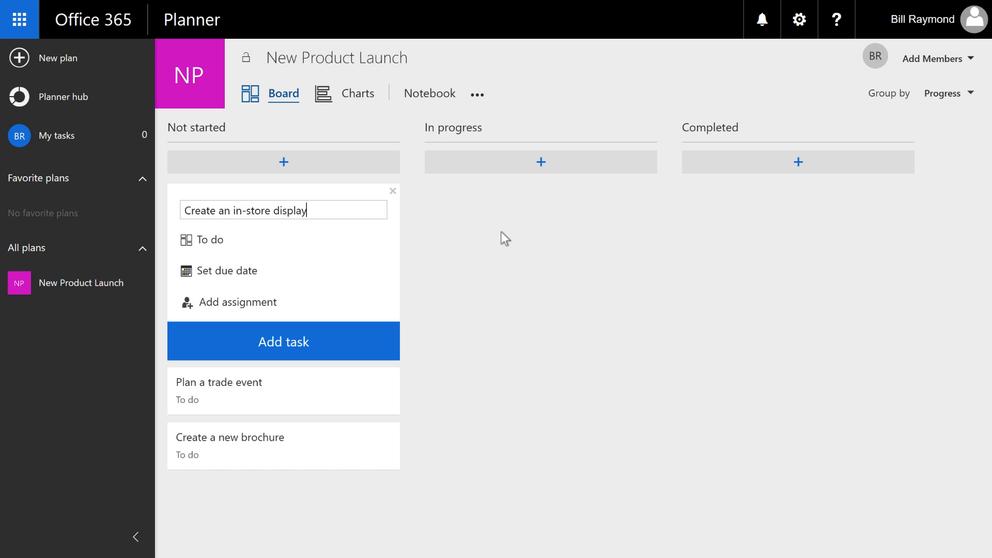
mouse_move(404, 225)
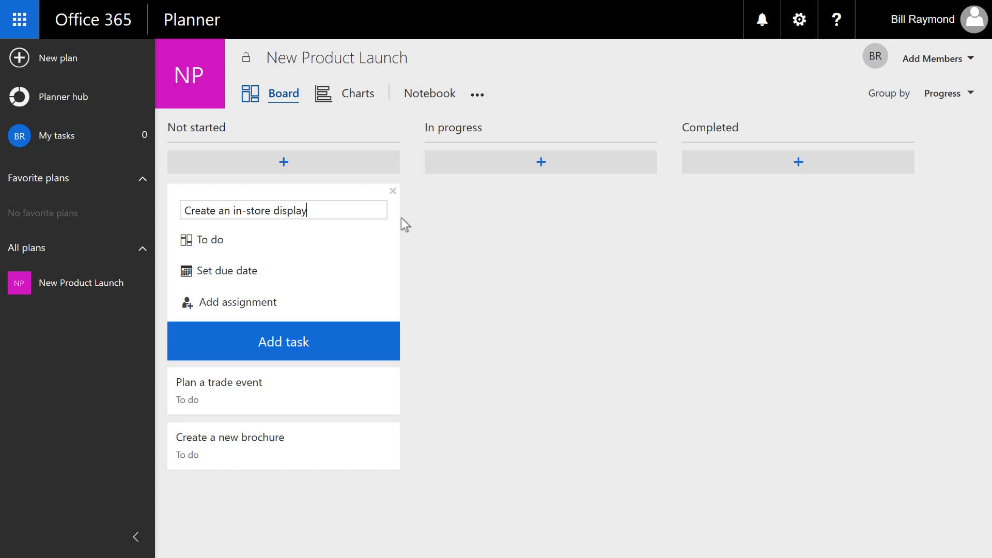
mouse_move(352, 213)
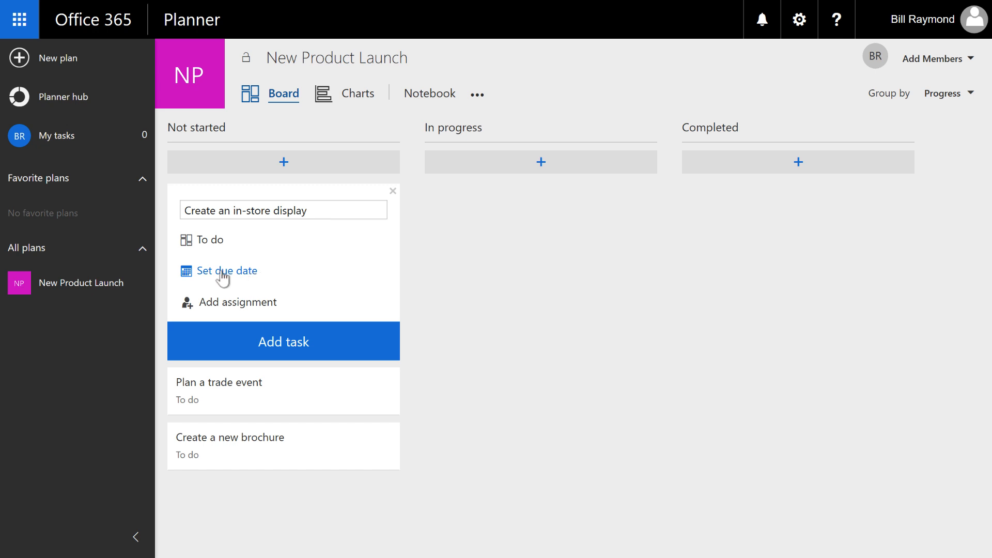
mouse_move(245, 278)
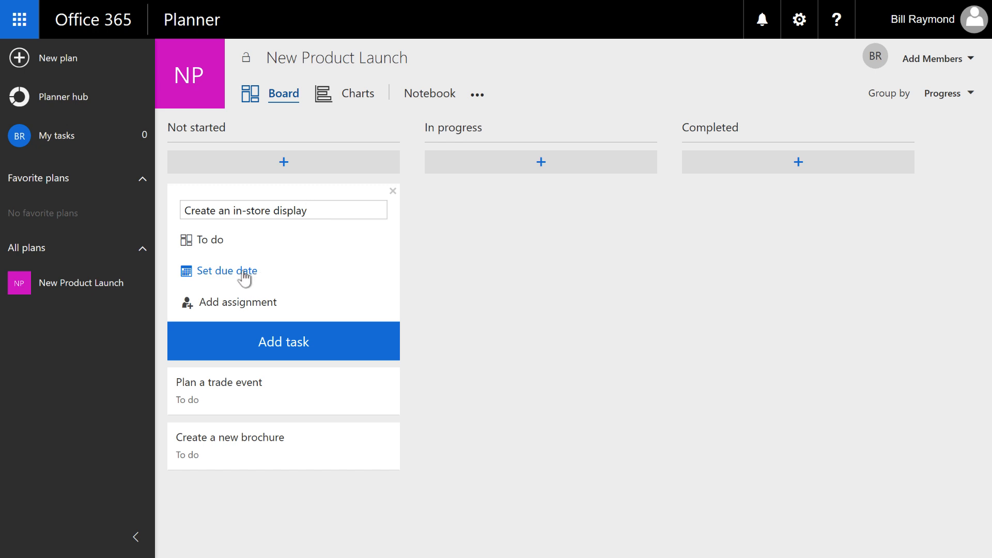
click(226, 270)
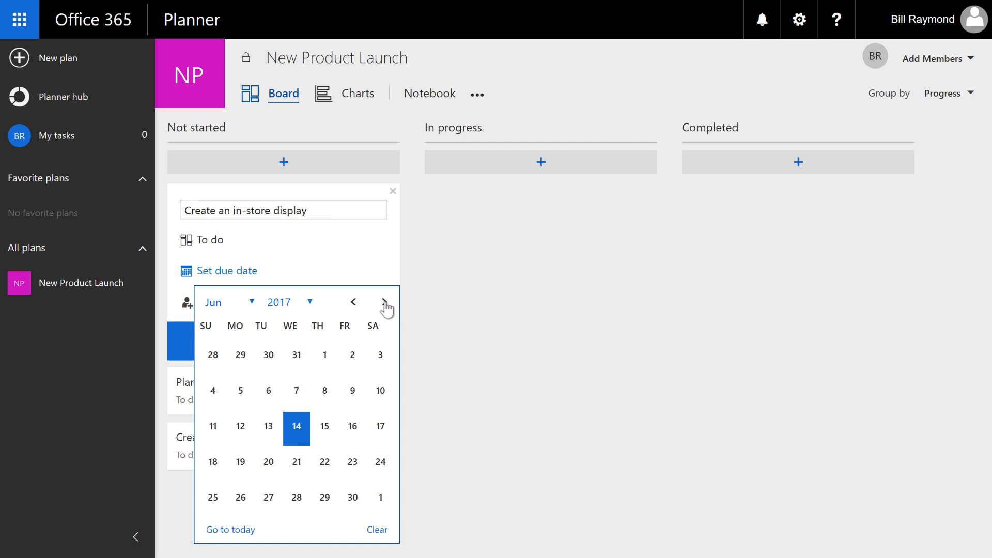
click(383, 300)
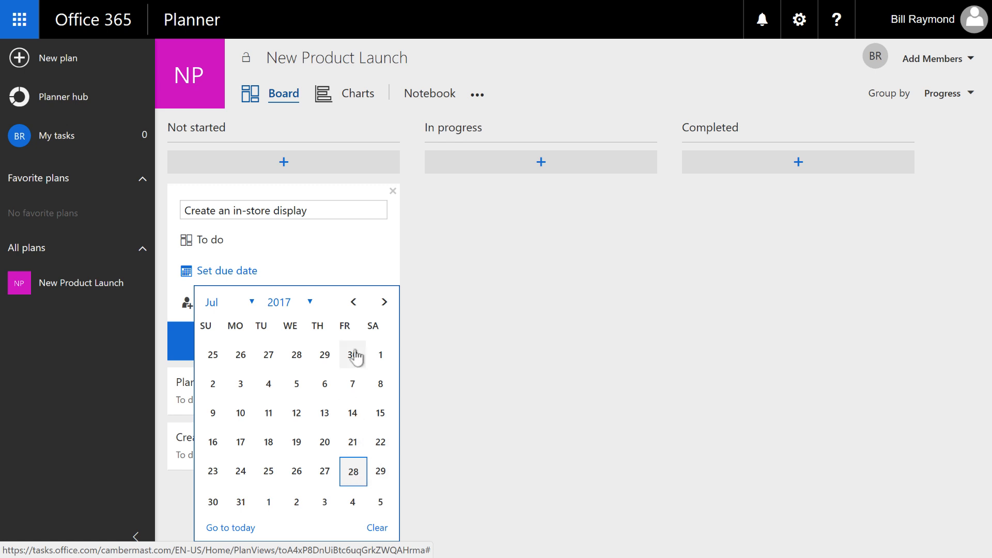
click(353, 471)
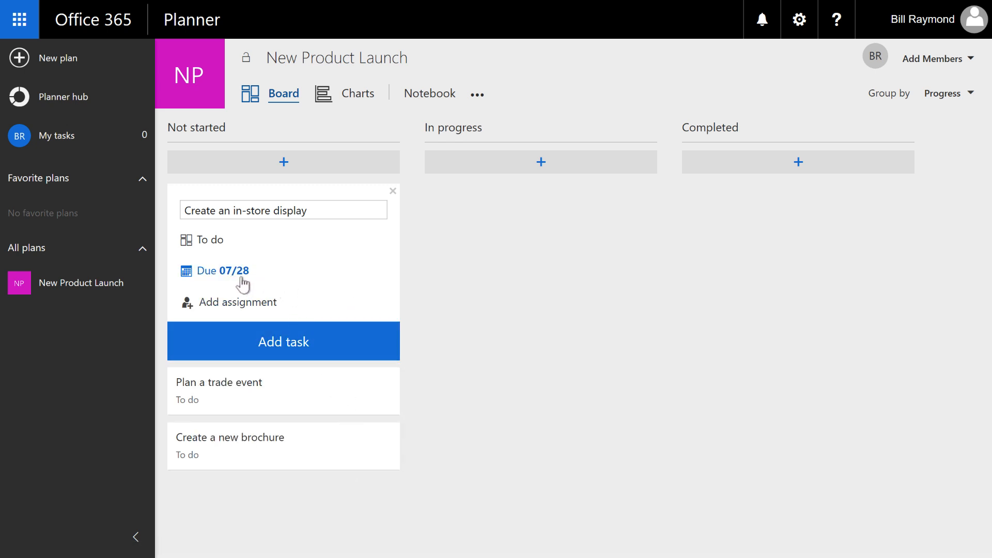
mouse_move(234, 284)
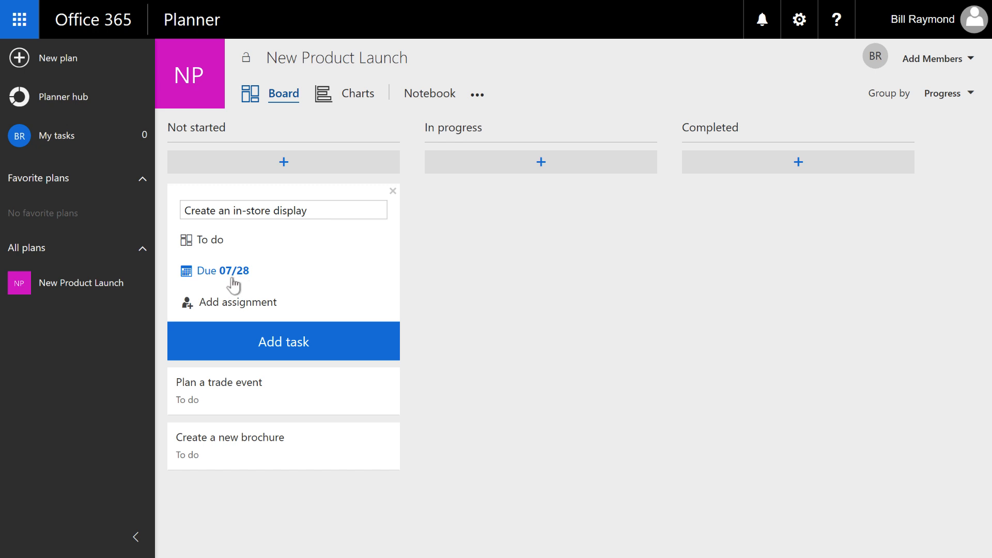
mouse_move(57, 136)
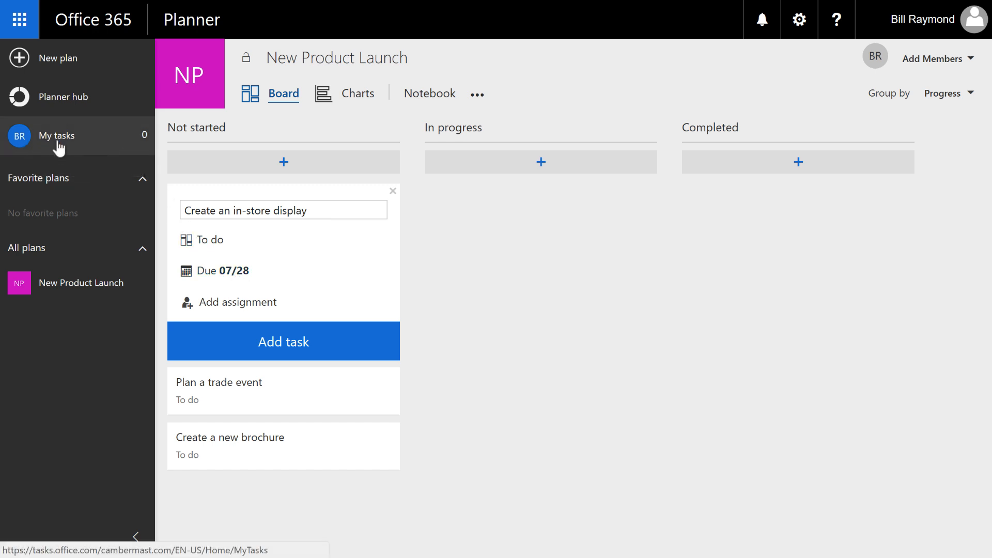
mouse_move(57, 136)
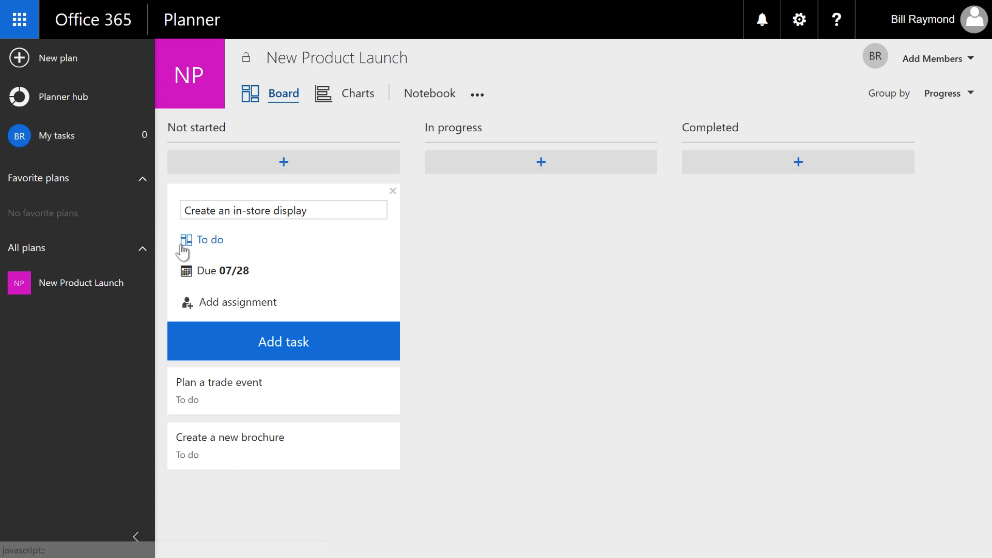
mouse_move(238, 302)
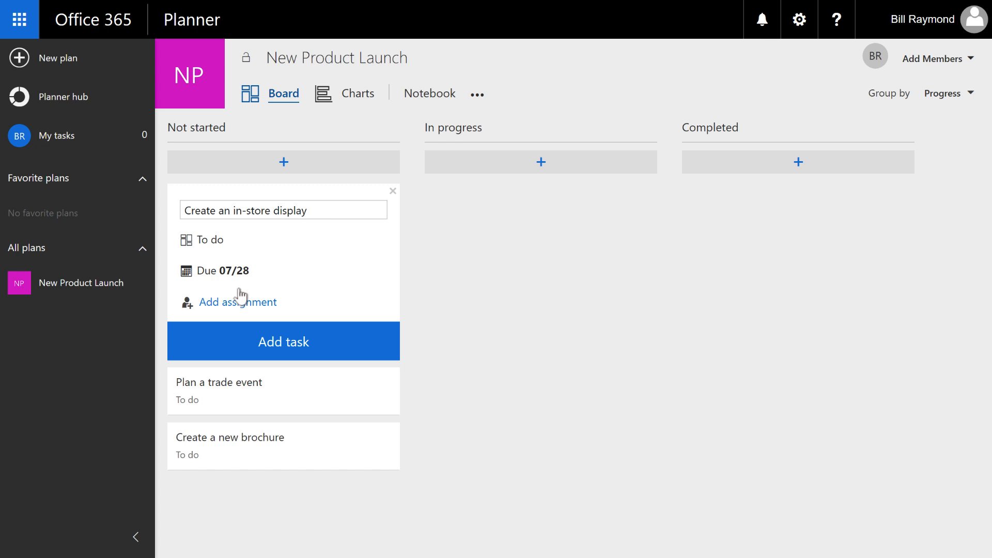
mouse_move(323, 414)
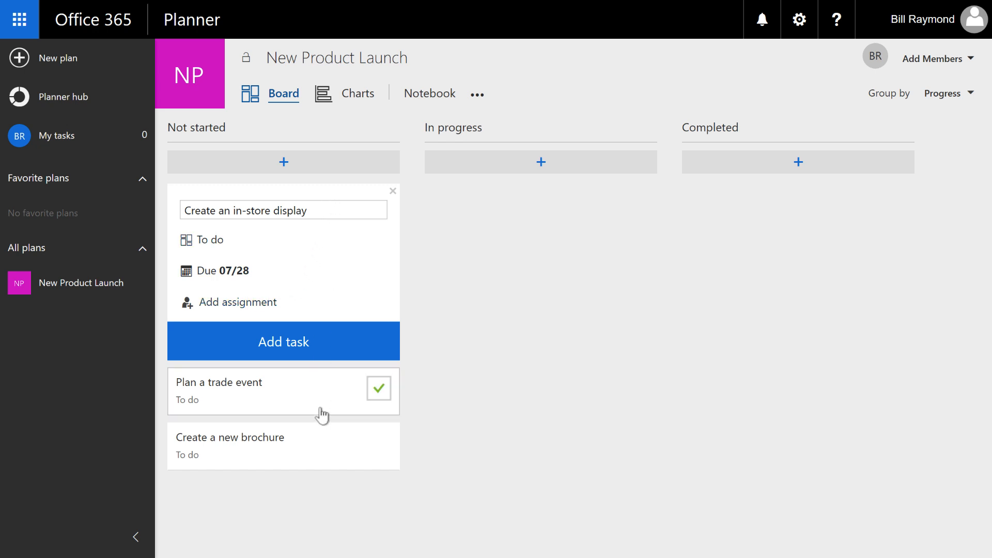
mouse_move(330, 512)
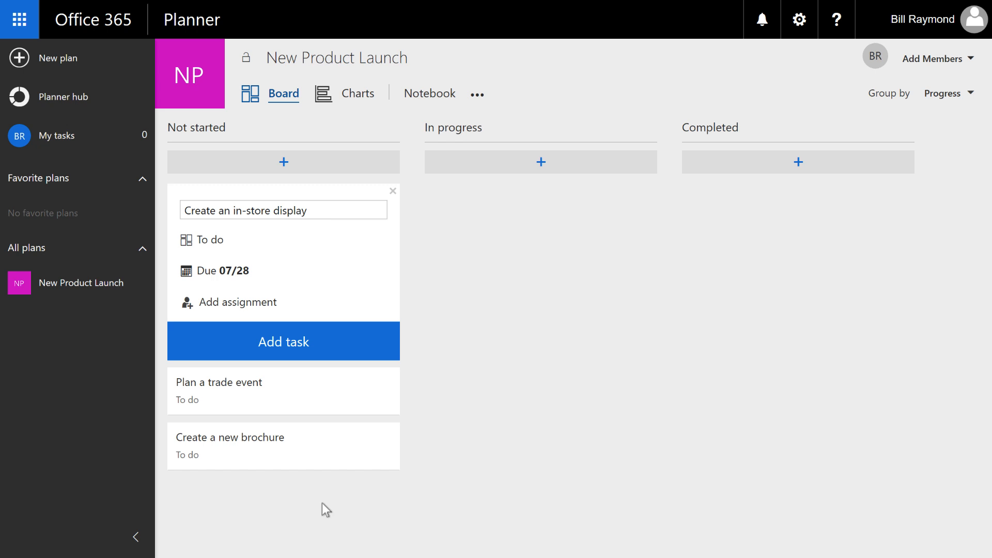
mouse_move(237, 302)
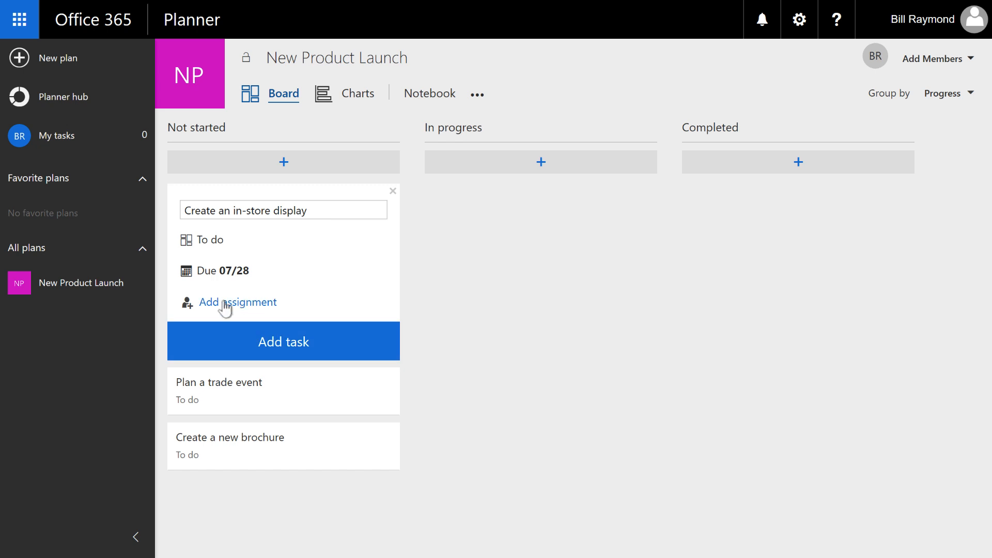
click(238, 302)
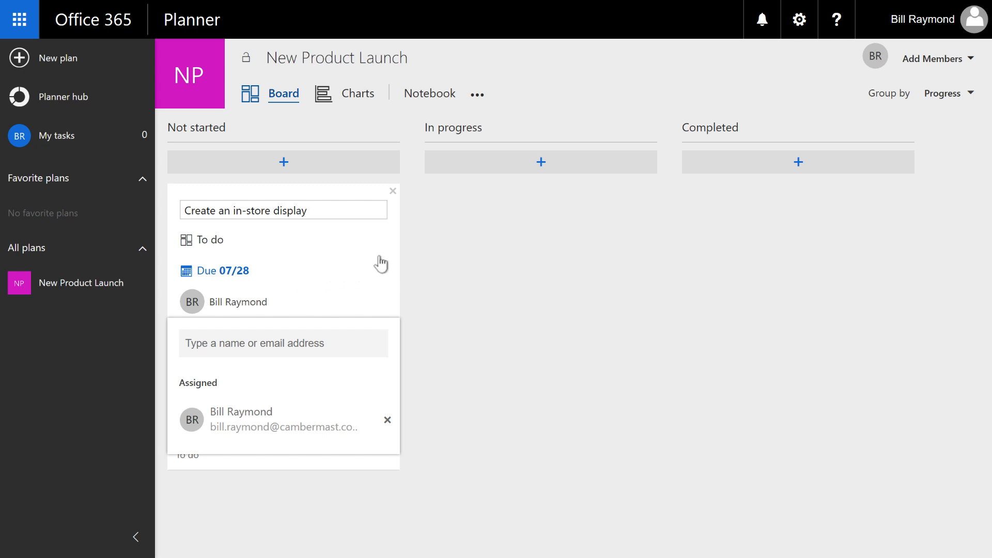
click(223, 270)
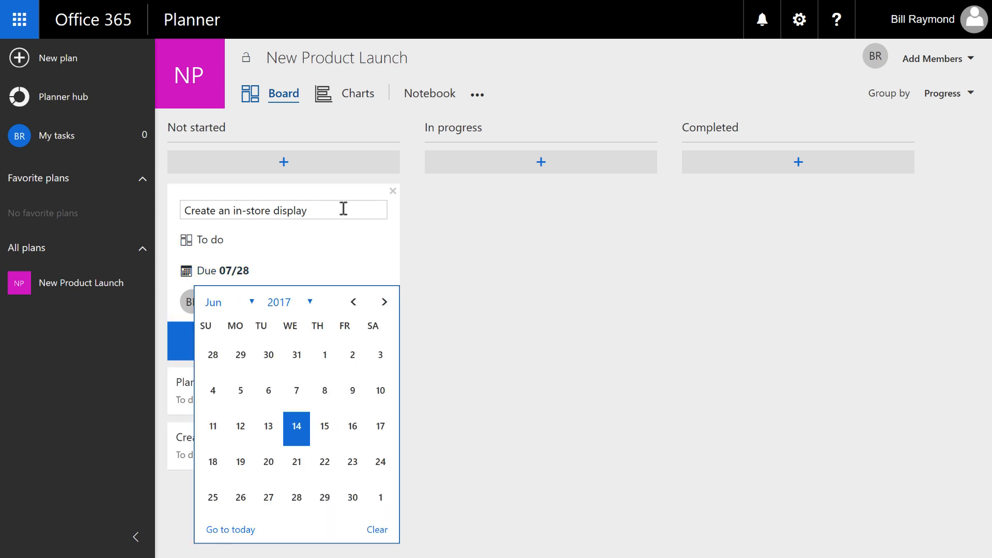
click(281, 210)
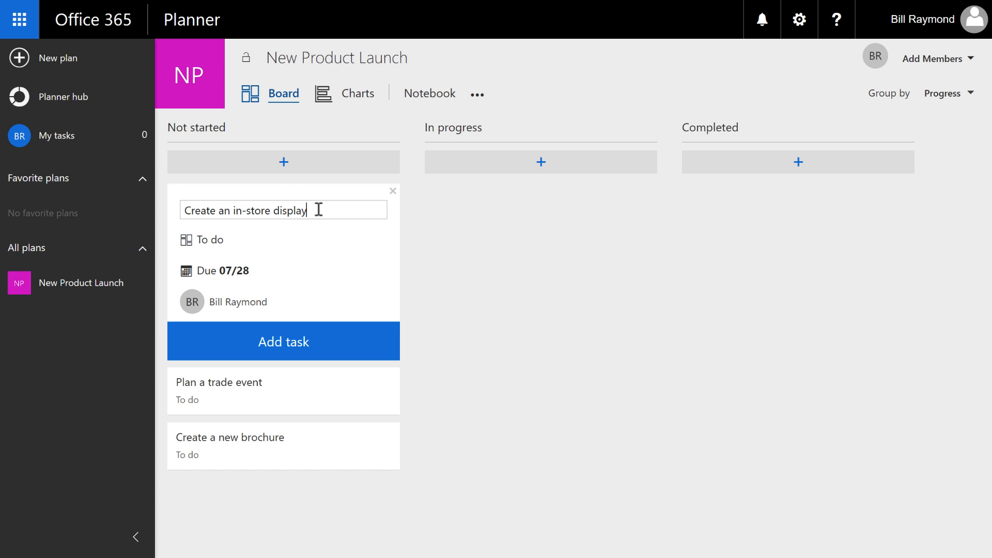
mouse_move(304, 316)
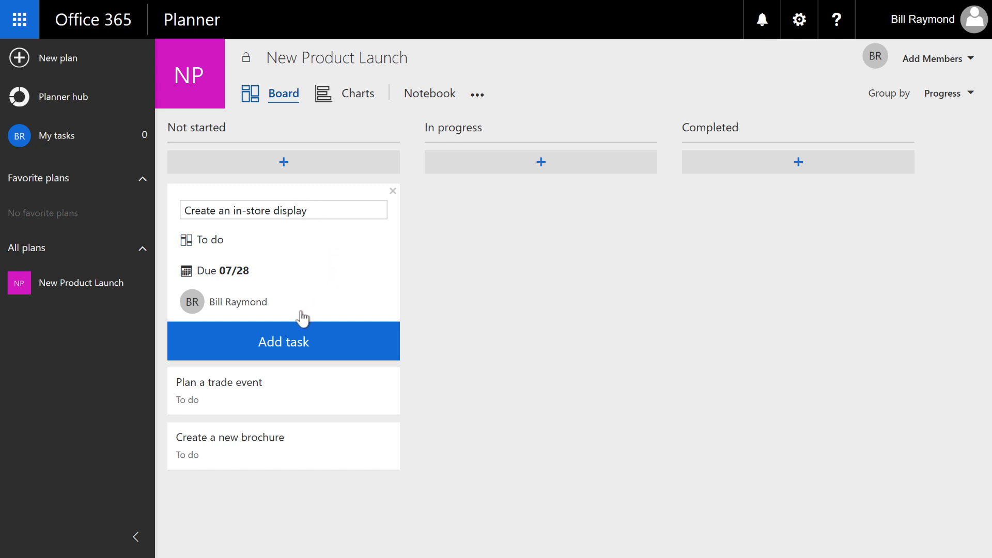
mouse_move(291, 352)
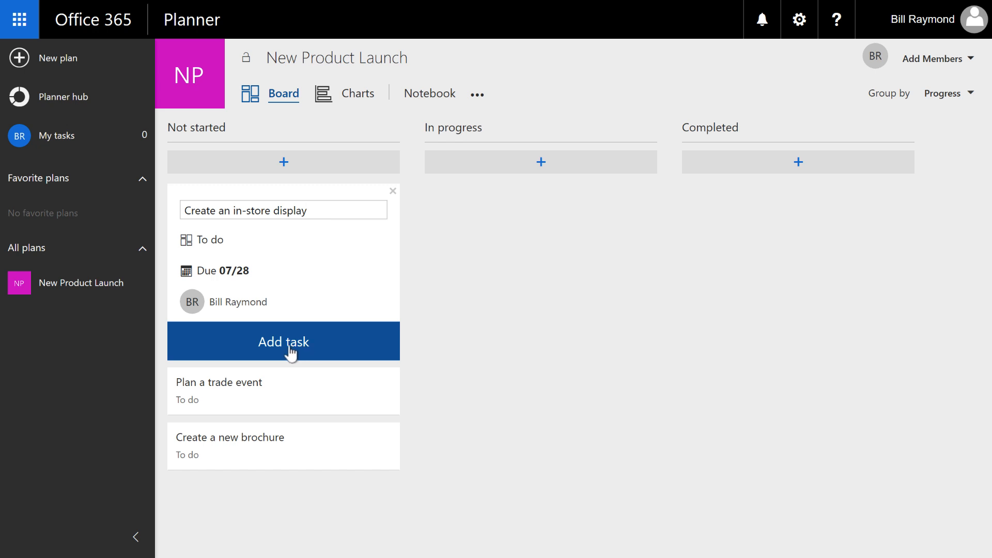
click(283, 341)
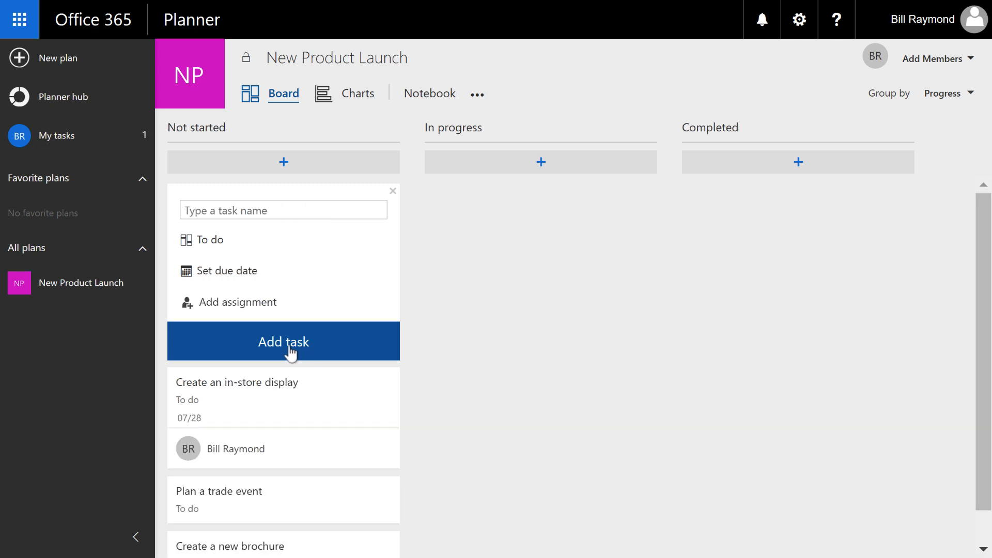
mouse_move(57, 136)
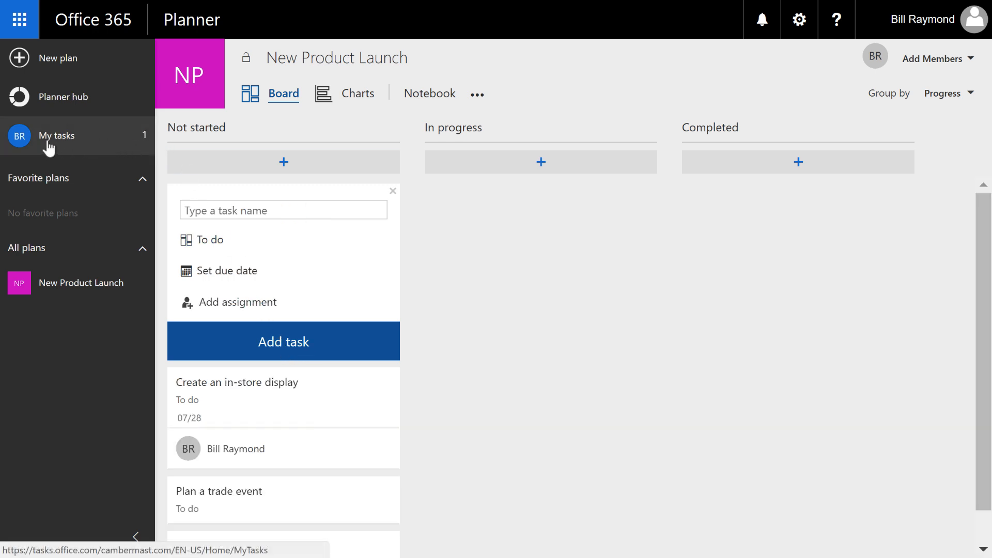
mouse_move(57, 135)
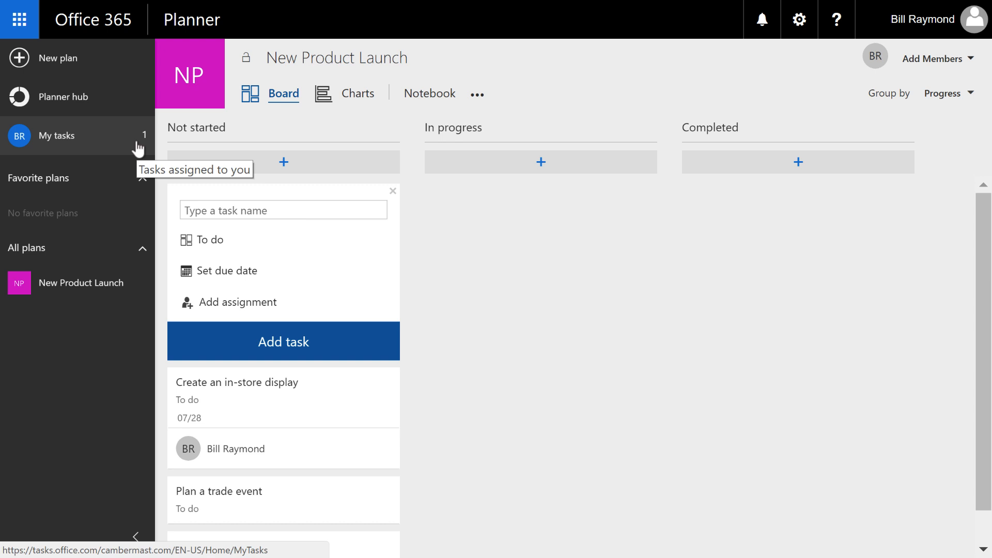
Step: Show the My tasks view listing Create an in-store display due 07/28
click(57, 136)
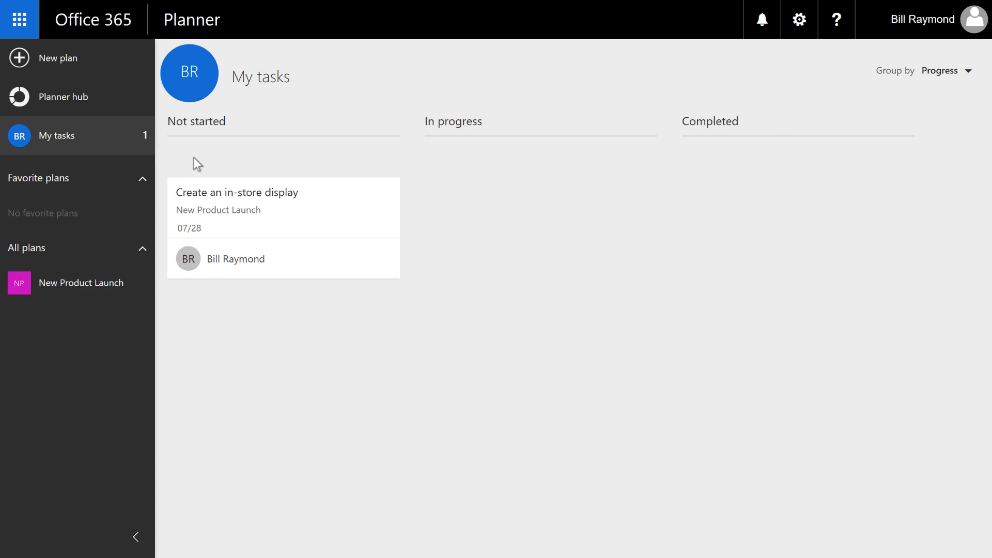
mouse_move(190, 130)
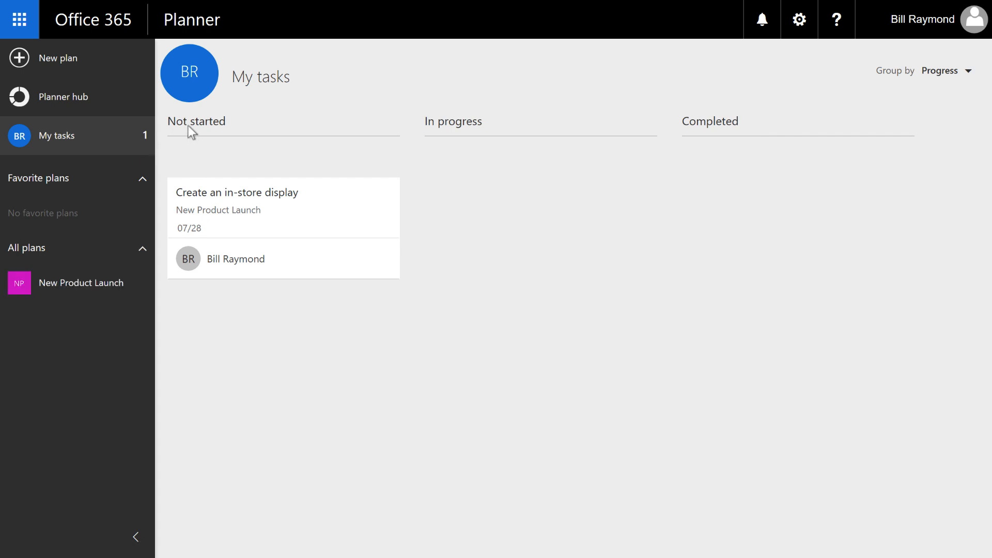
mouse_move(464, 136)
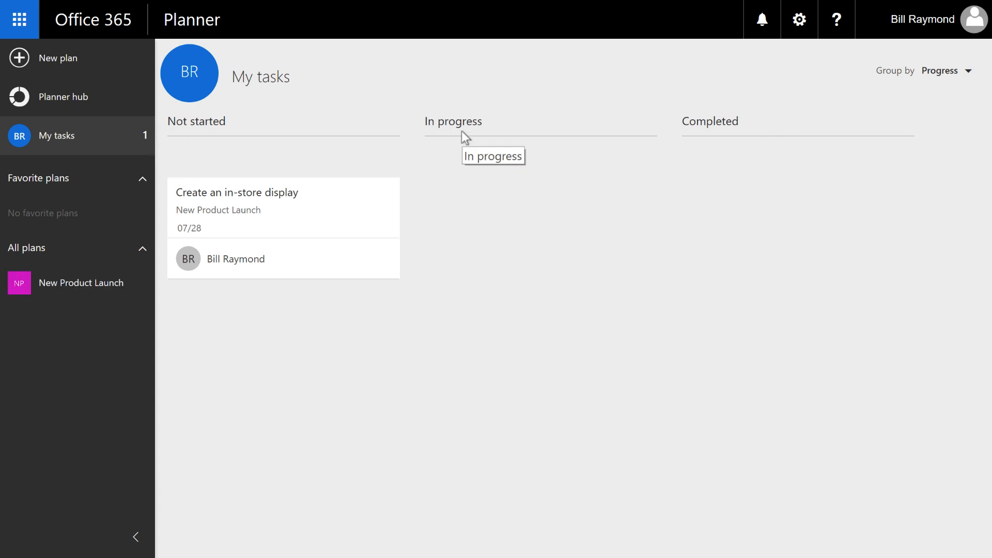
mouse_move(699, 131)
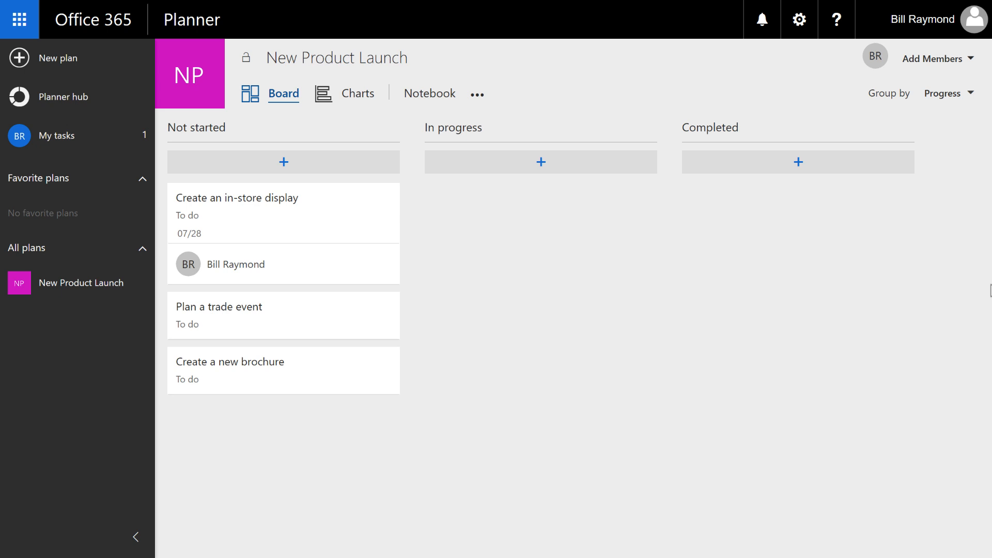
mouse_move(708, 297)
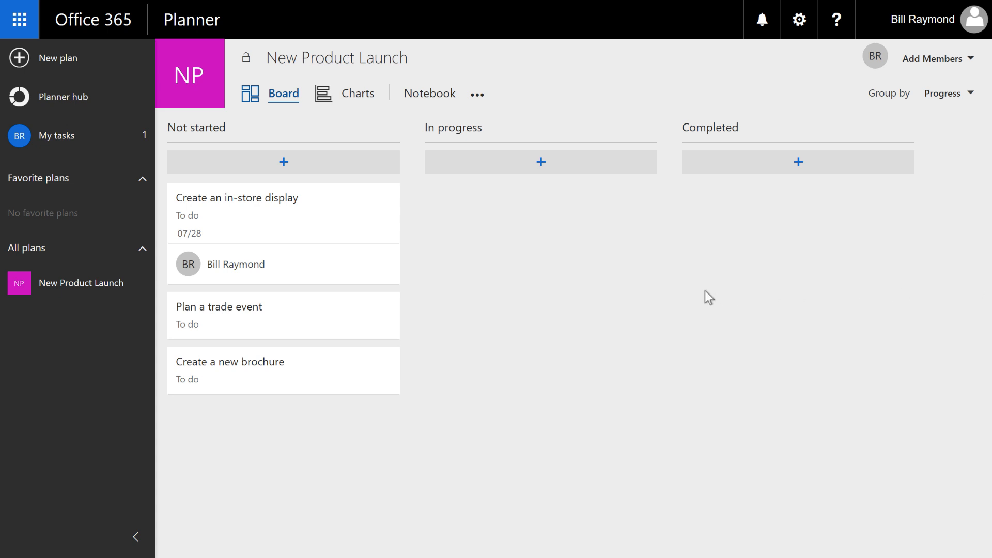
mouse_move(491, 237)
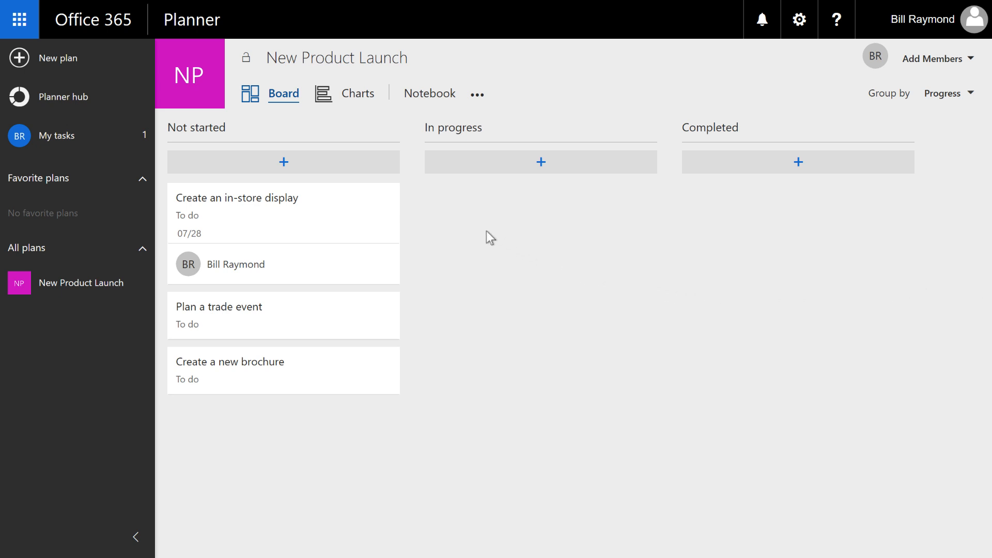
mouse_move(460, 230)
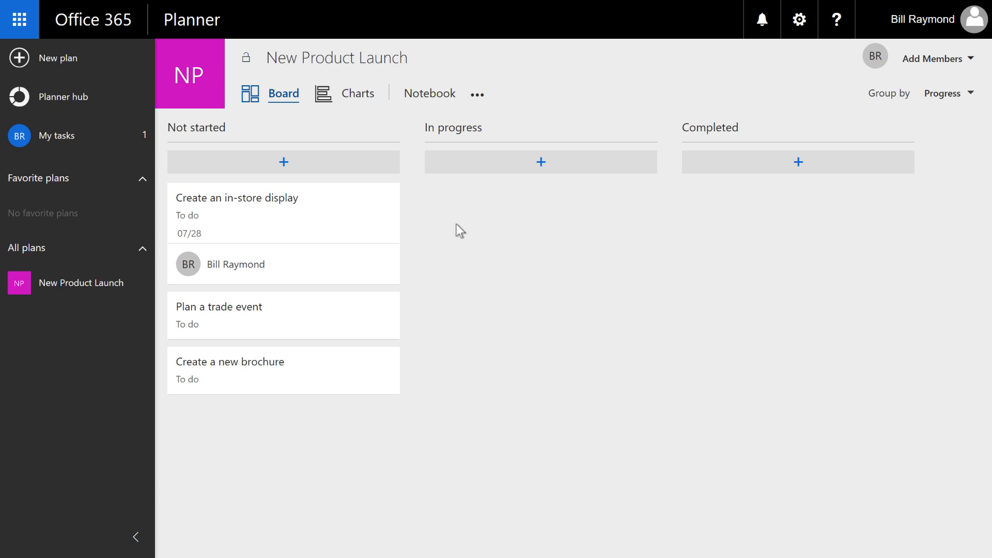
mouse_move(440, 219)
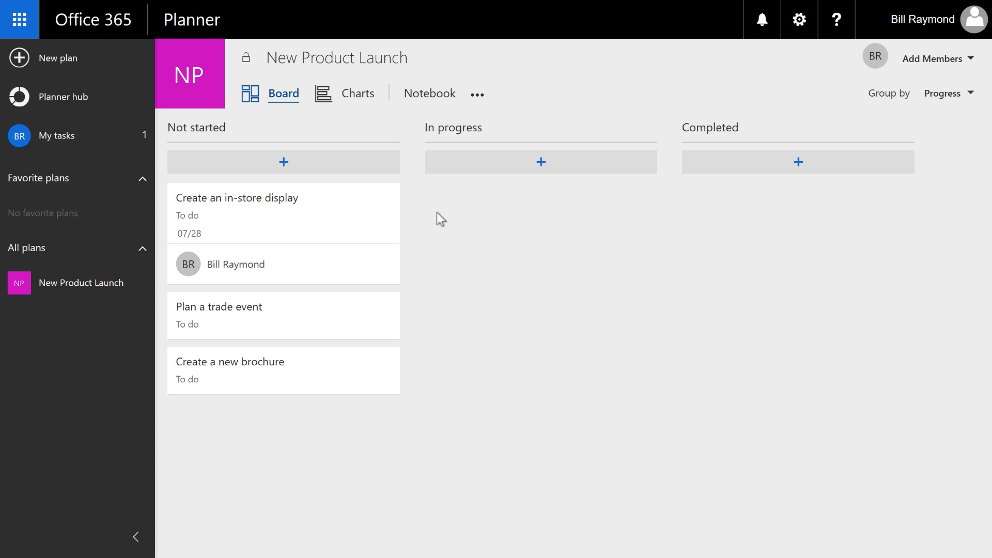
mouse_move(243, 212)
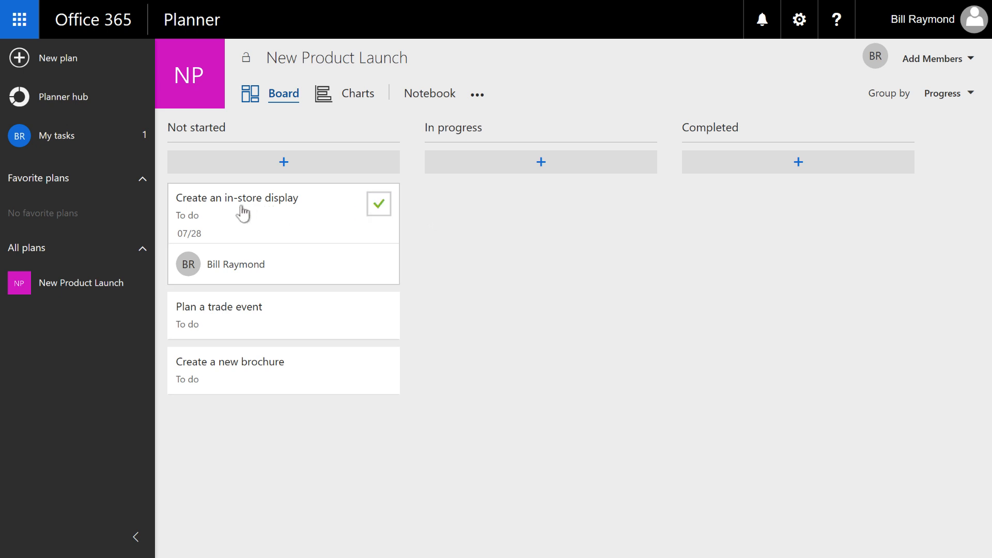
mouse_move(236, 209)
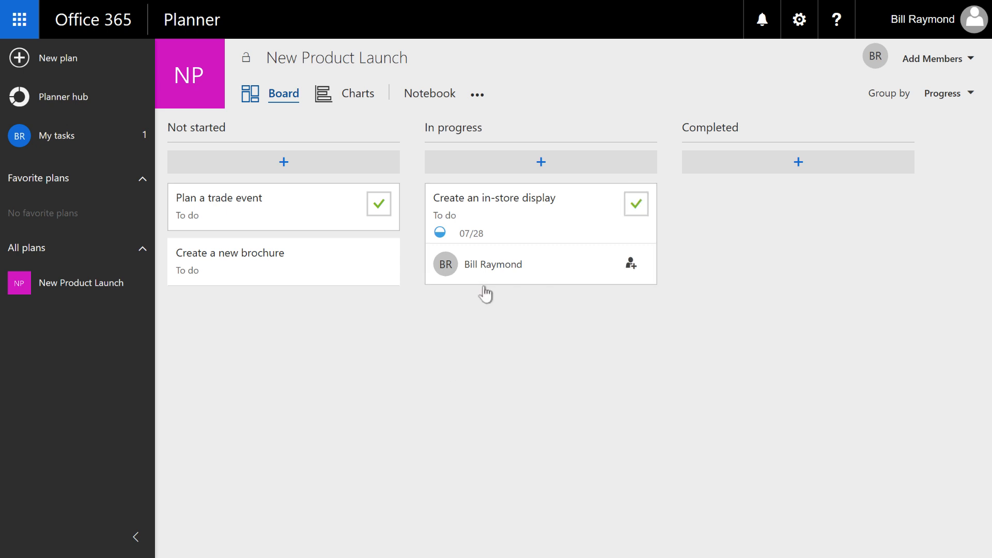
mouse_move(421, 279)
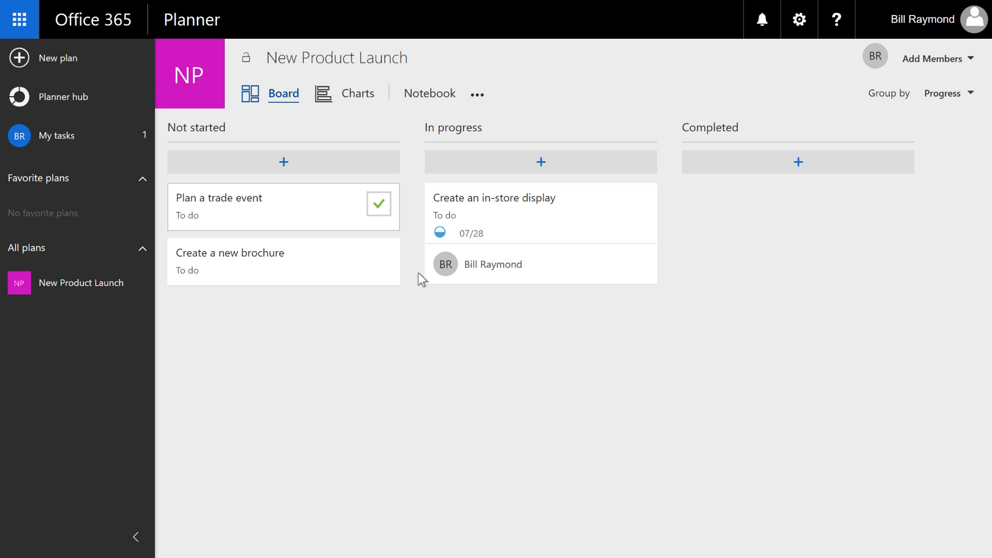
mouse_move(388, 226)
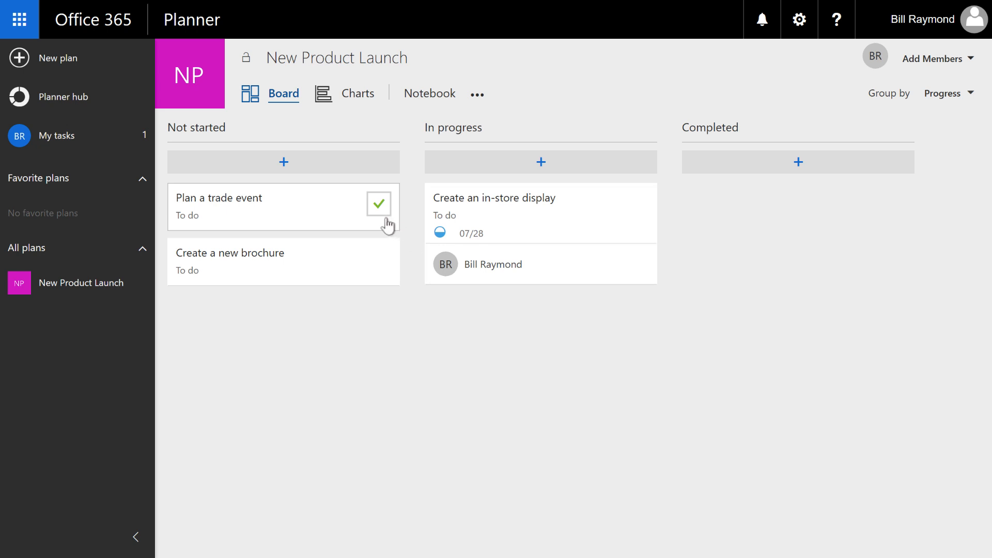
mouse_move(324, 271)
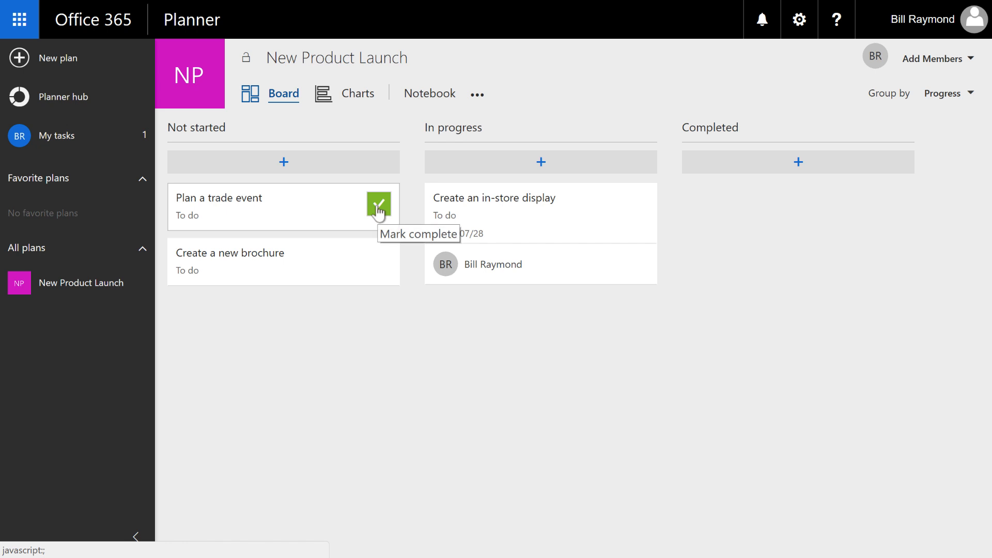
click(378, 206)
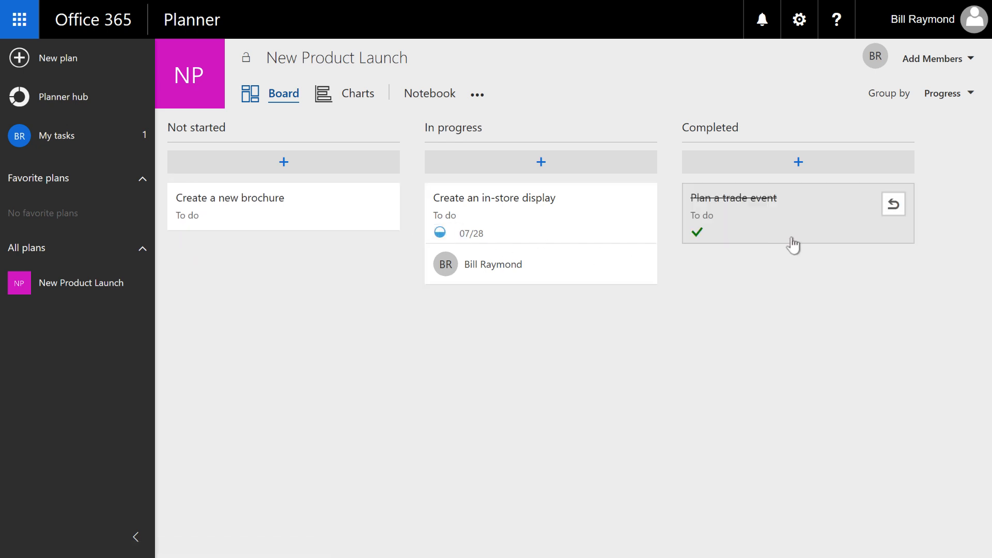
mouse_move(732, 210)
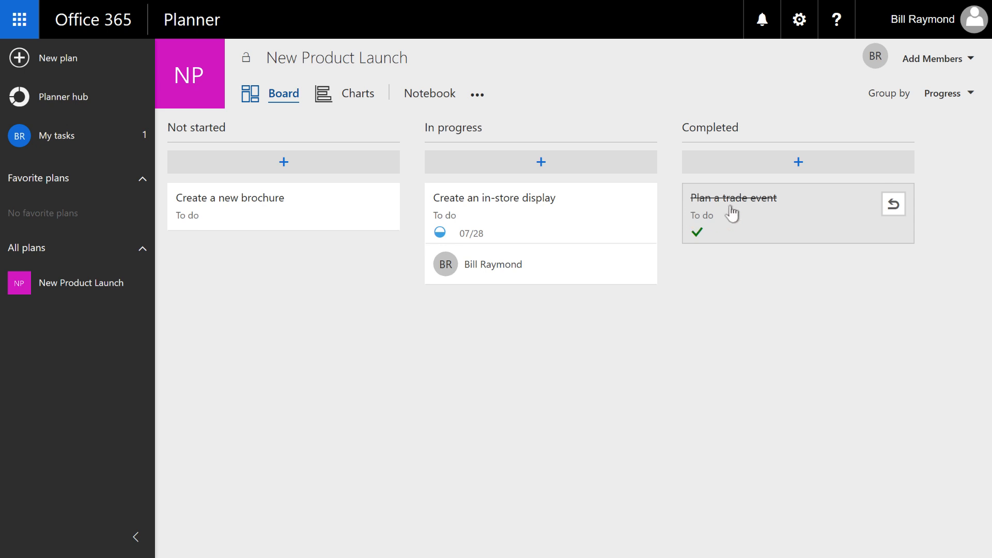
mouse_move(753, 209)
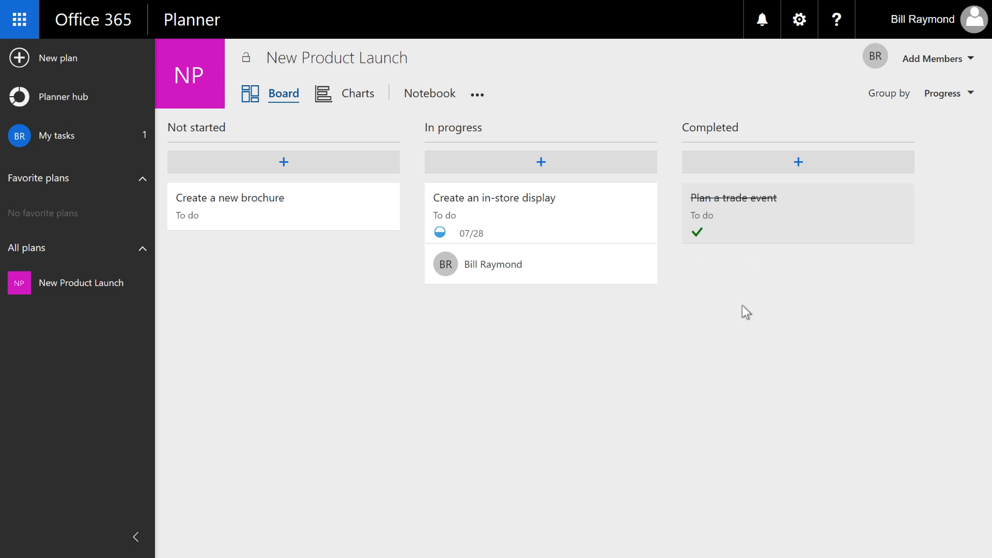
mouse_move(864, 256)
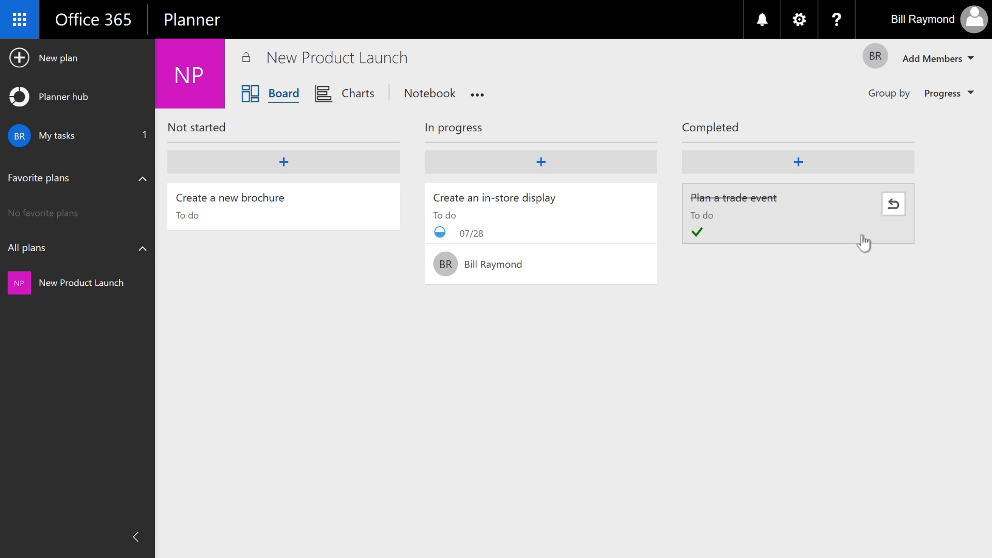
mouse_move(893, 204)
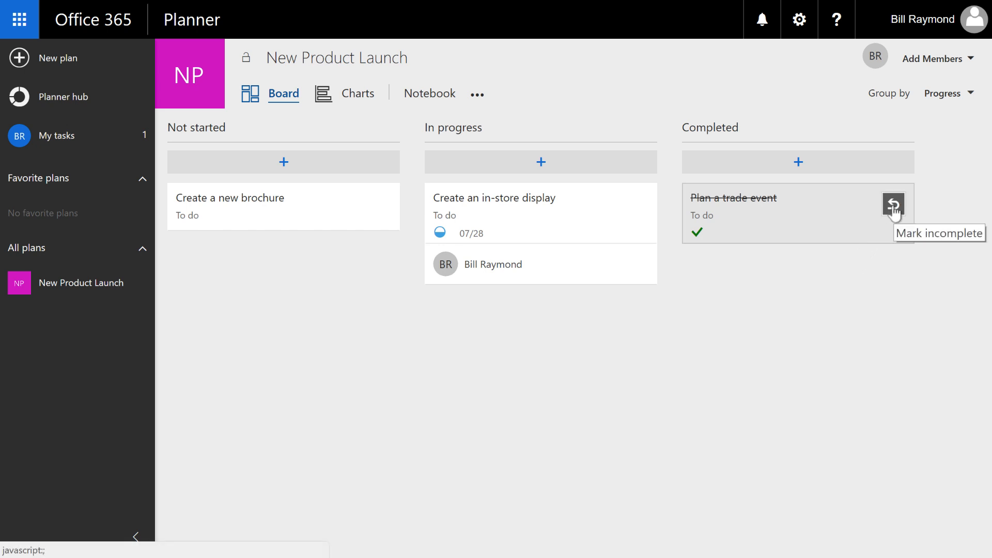
click(893, 205)
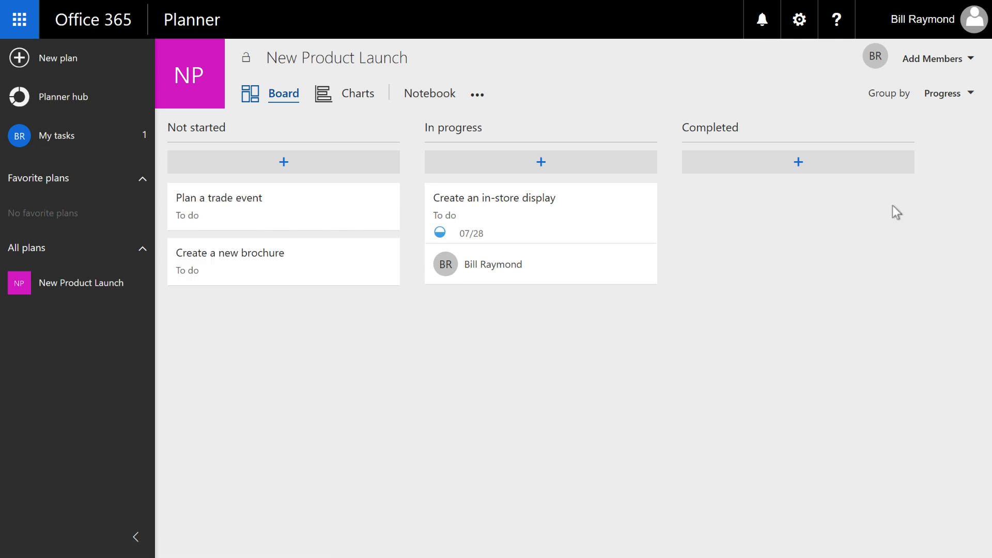
mouse_move(409, 229)
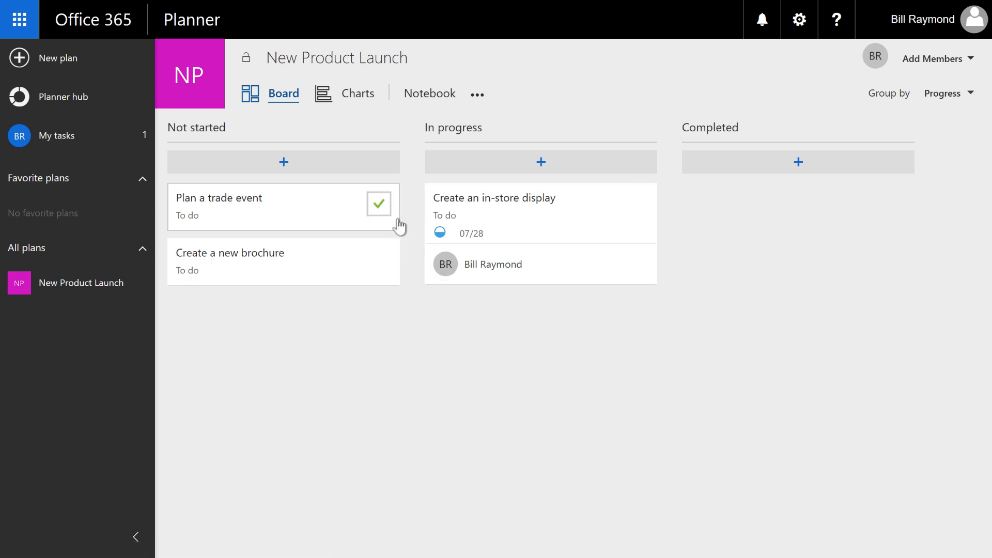
mouse_move(235, 204)
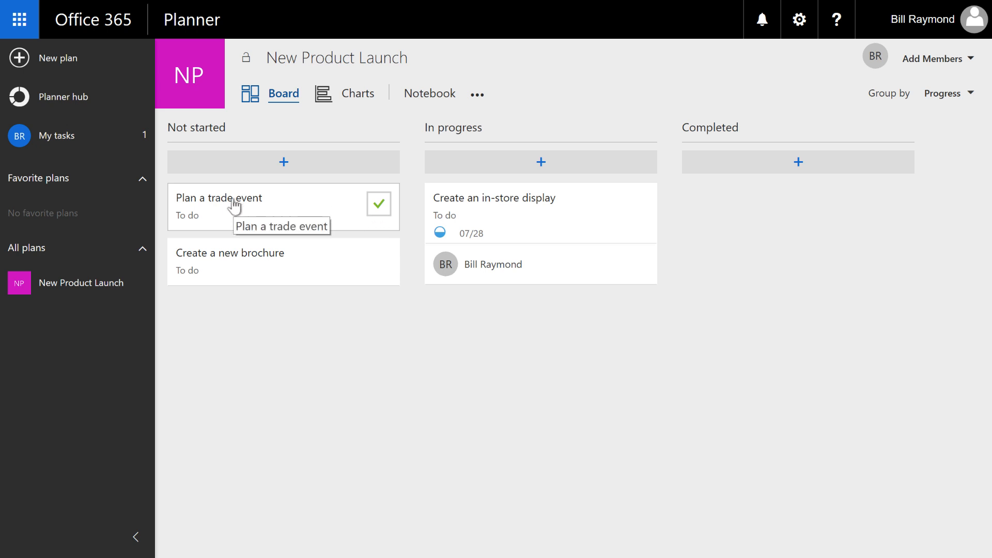
Step: Drag Plan a trade event from Not started to the top of In progress
drag(234, 204, 607, 209)
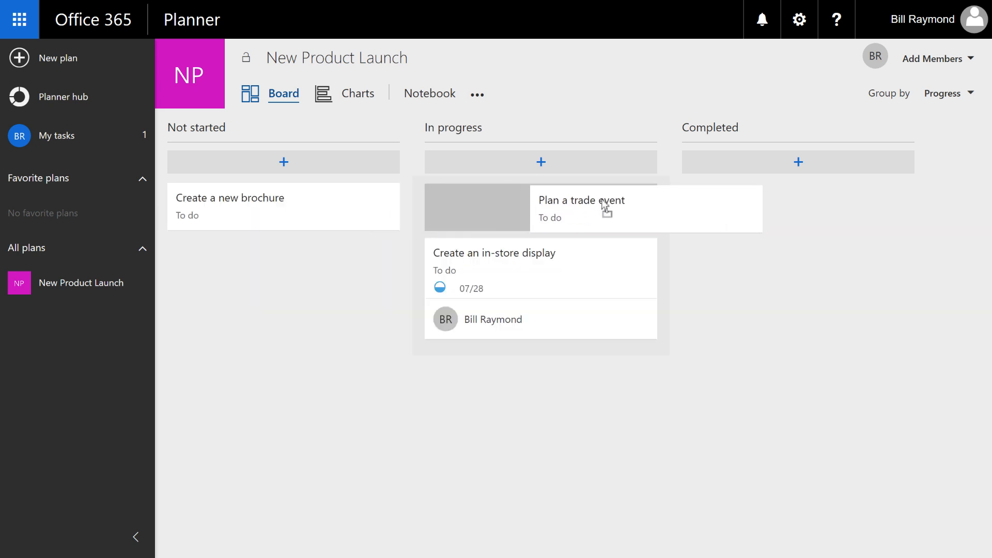